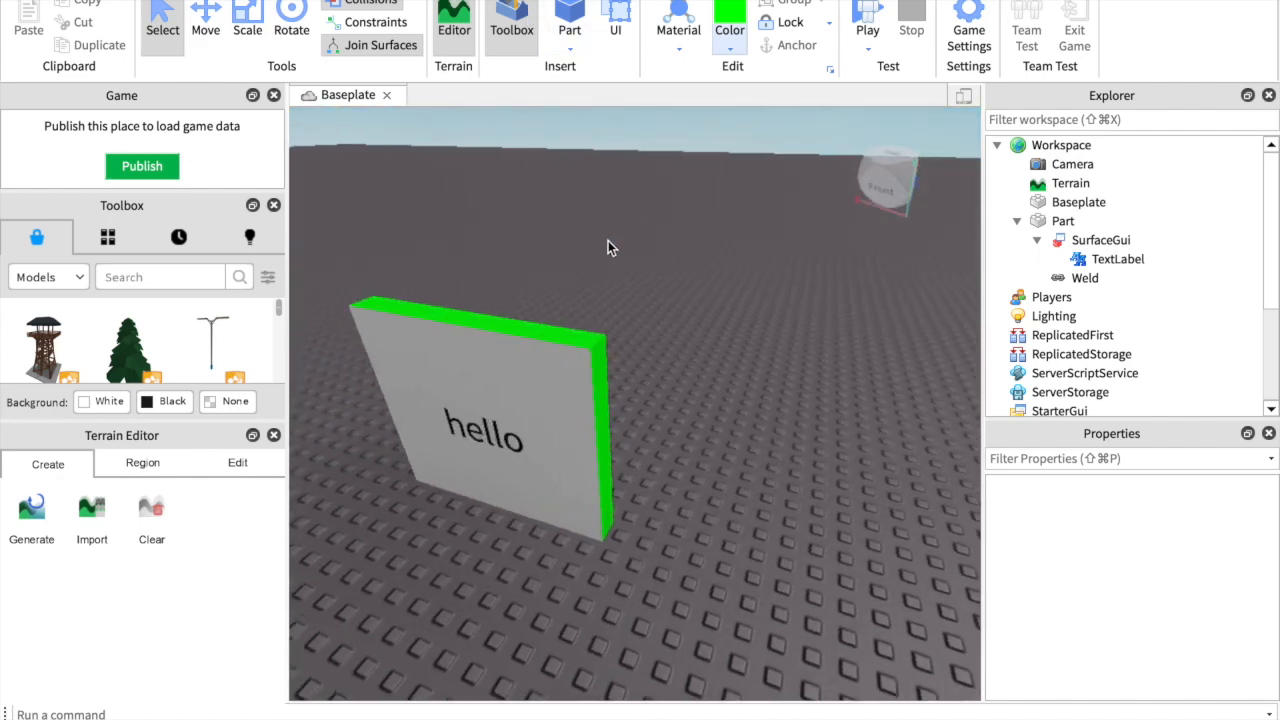
Step: Insert a new block part and switch to the Scale tool to resize it
click(569, 29)
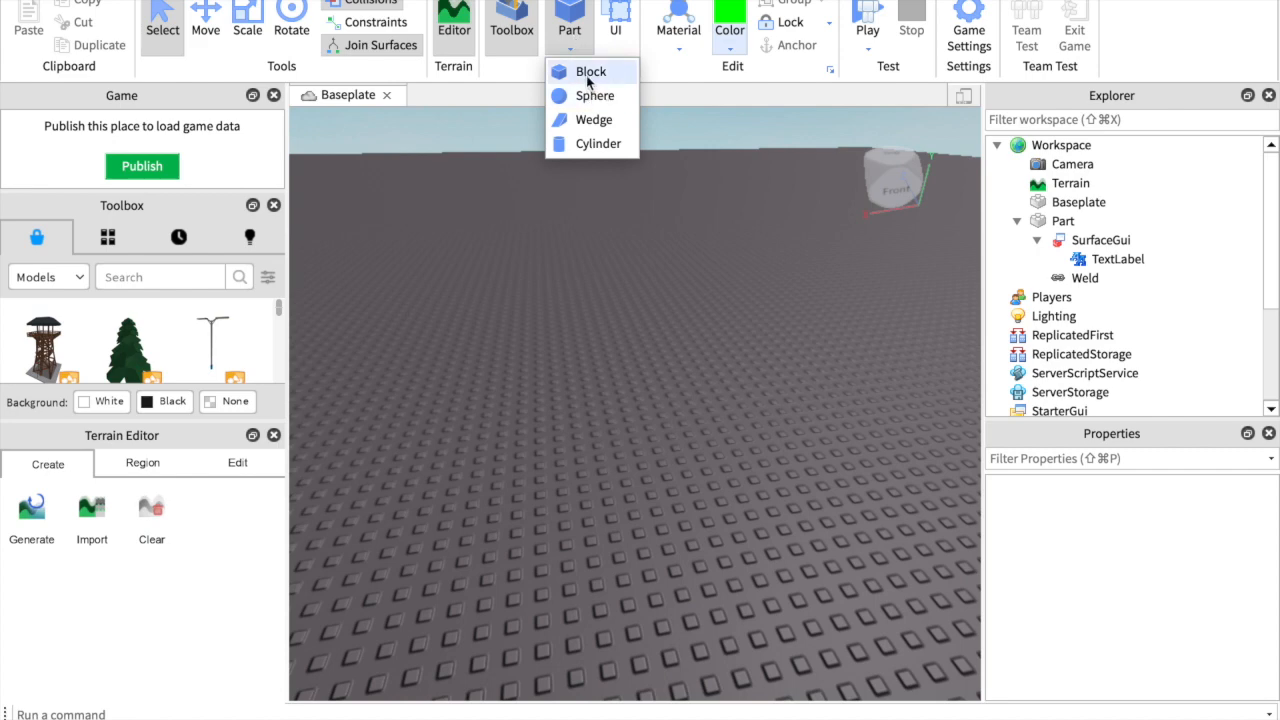
click(590, 71)
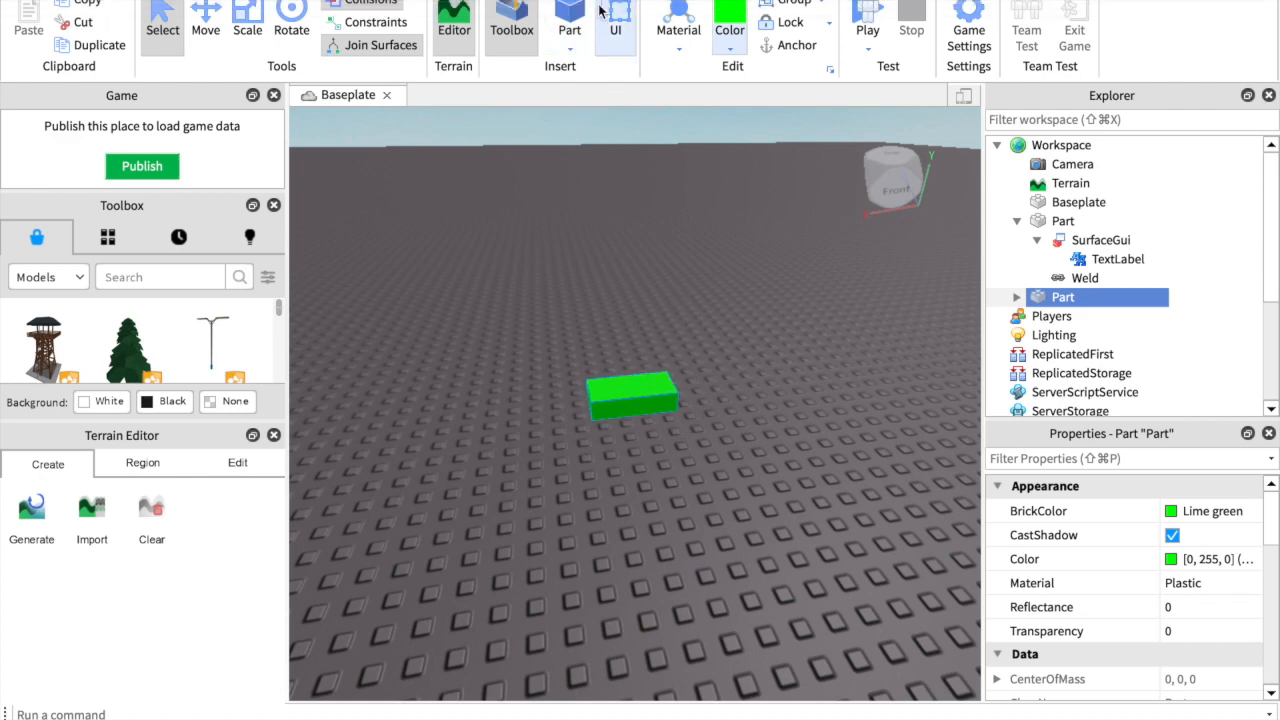
click(247, 18)
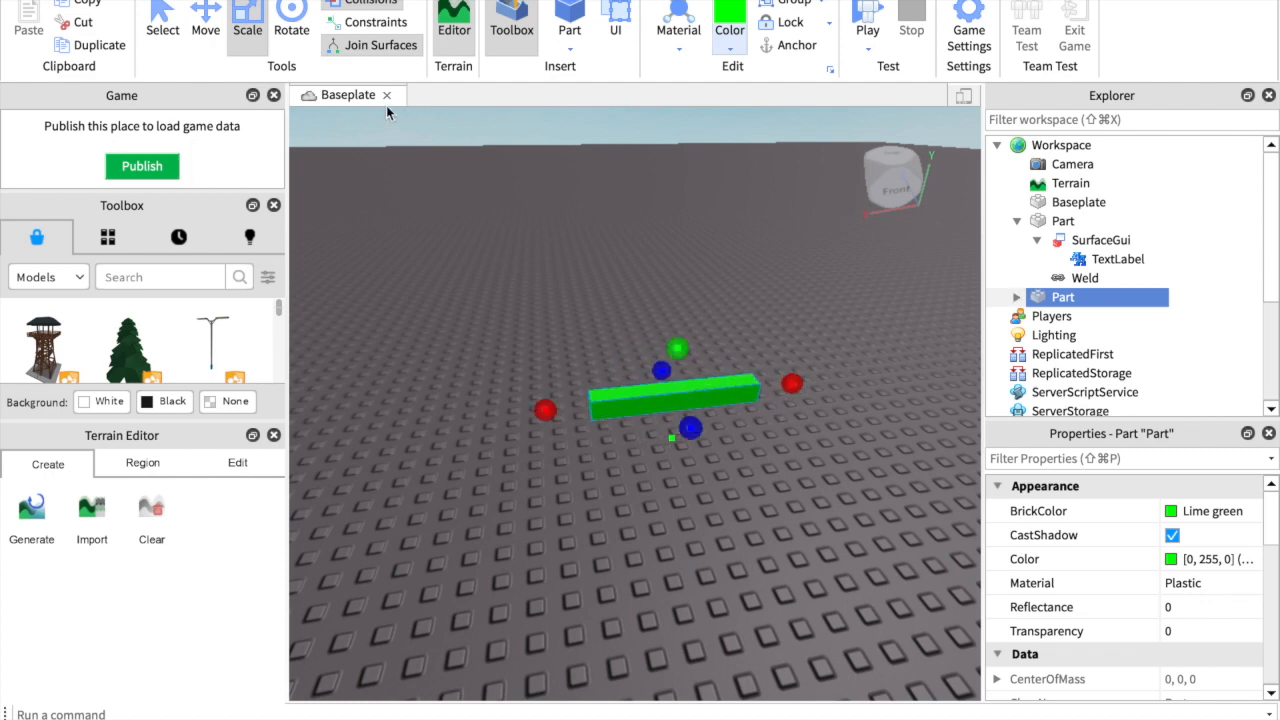
mouse_move(543, 407)
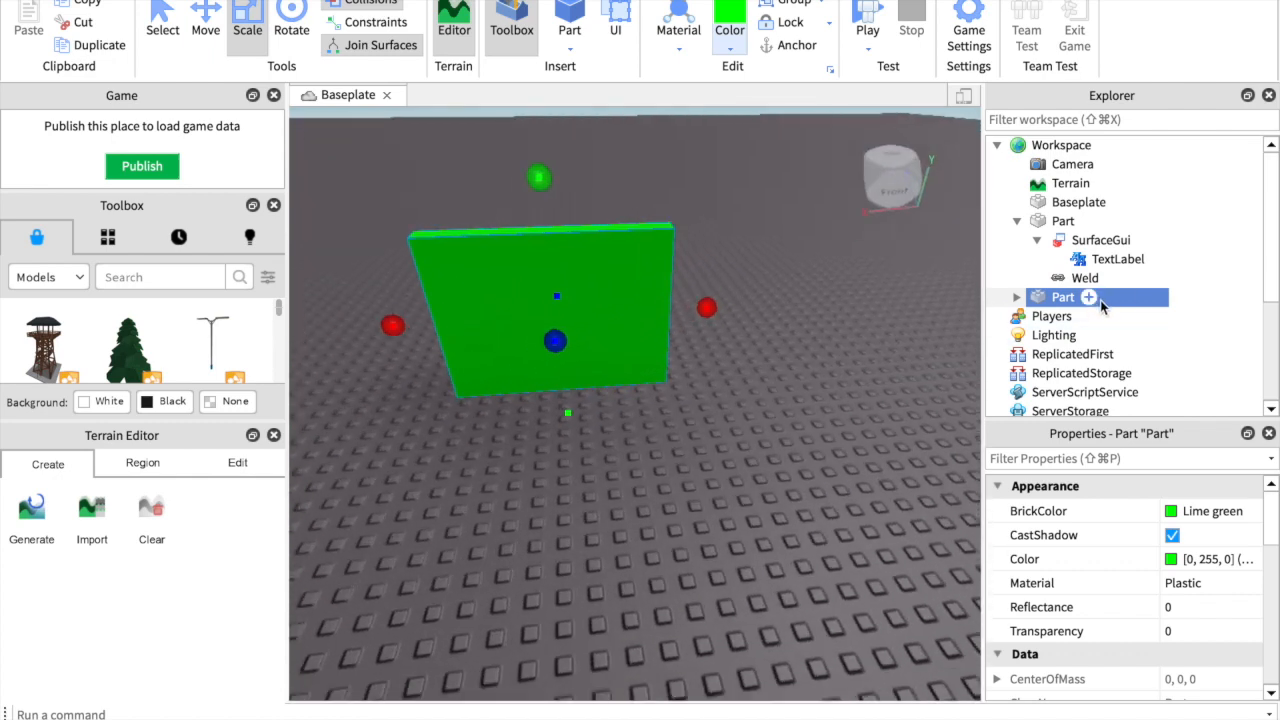
Step: Search the new Part's insert-object list for 'sur' to find SurfaceGui
click(1088, 297)
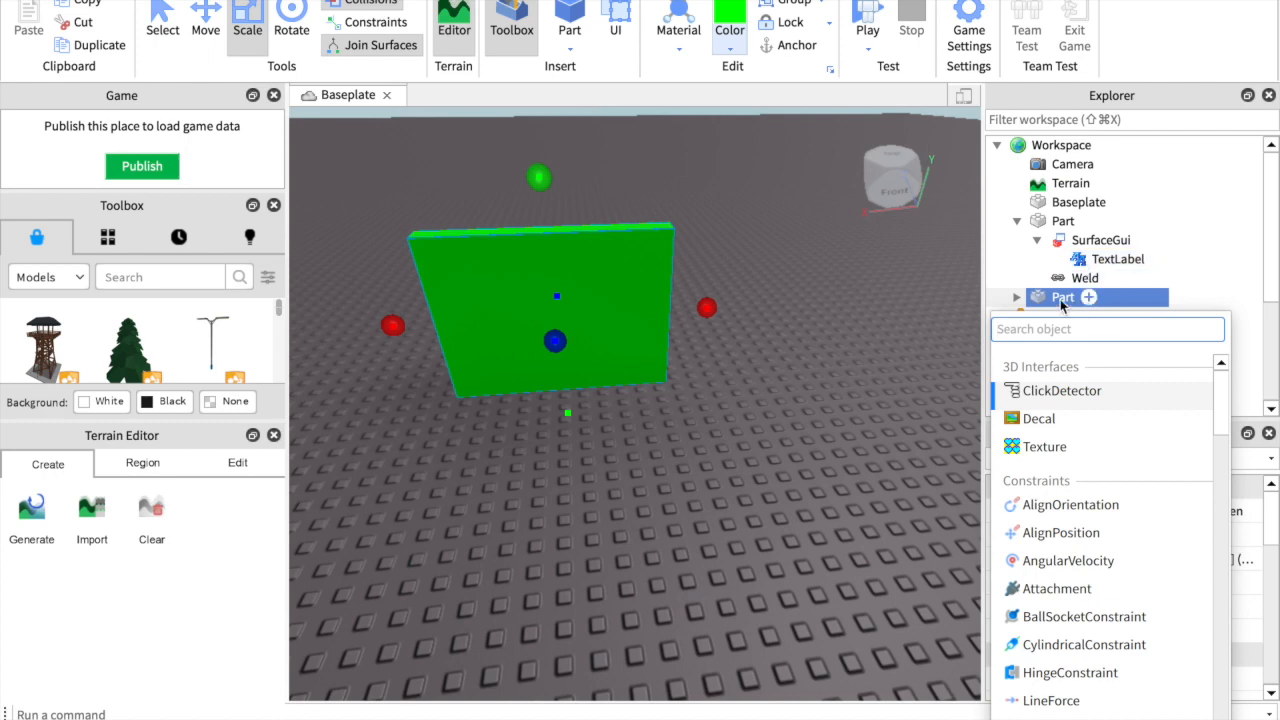
mouse_move(1094, 308)
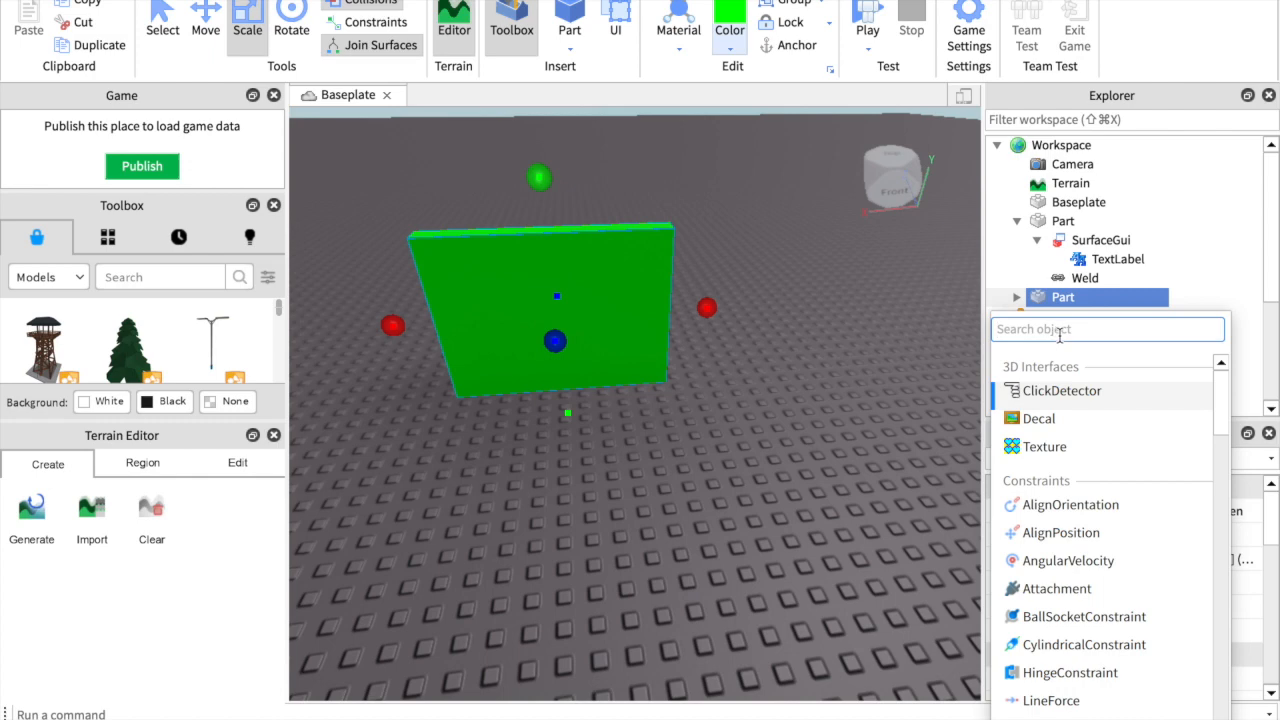
text(surface)
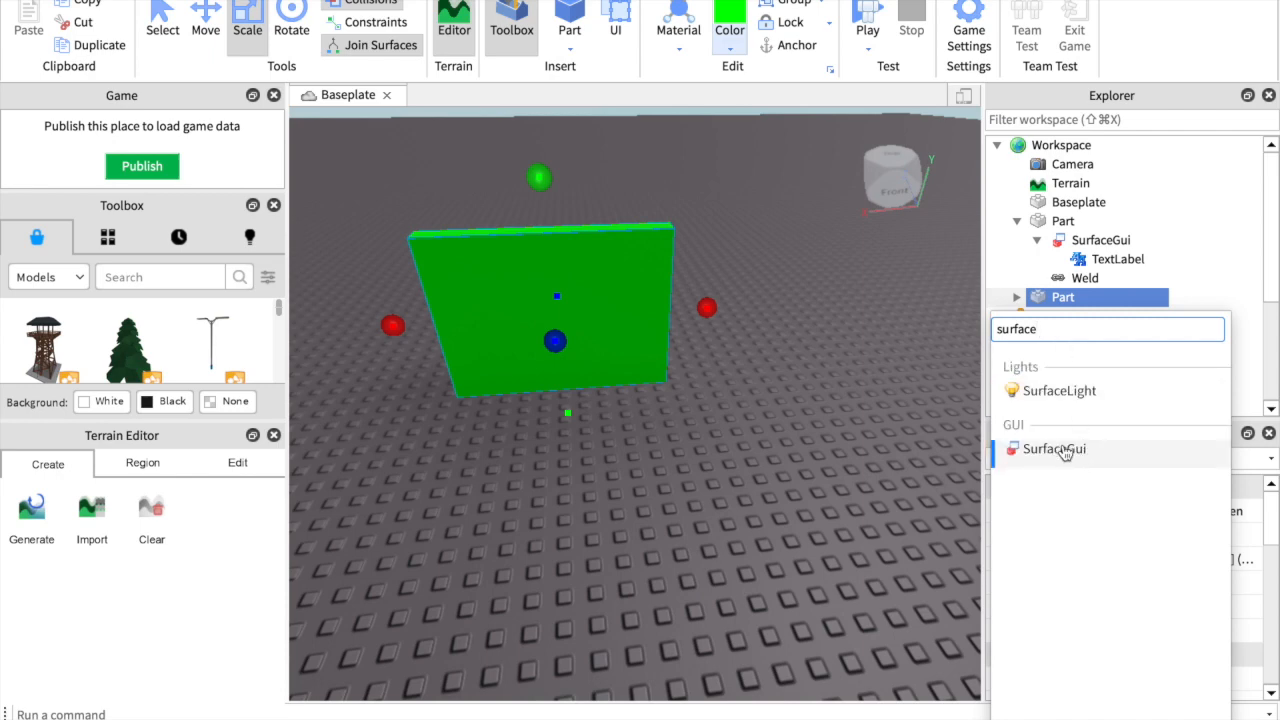
mouse_move(1054, 449)
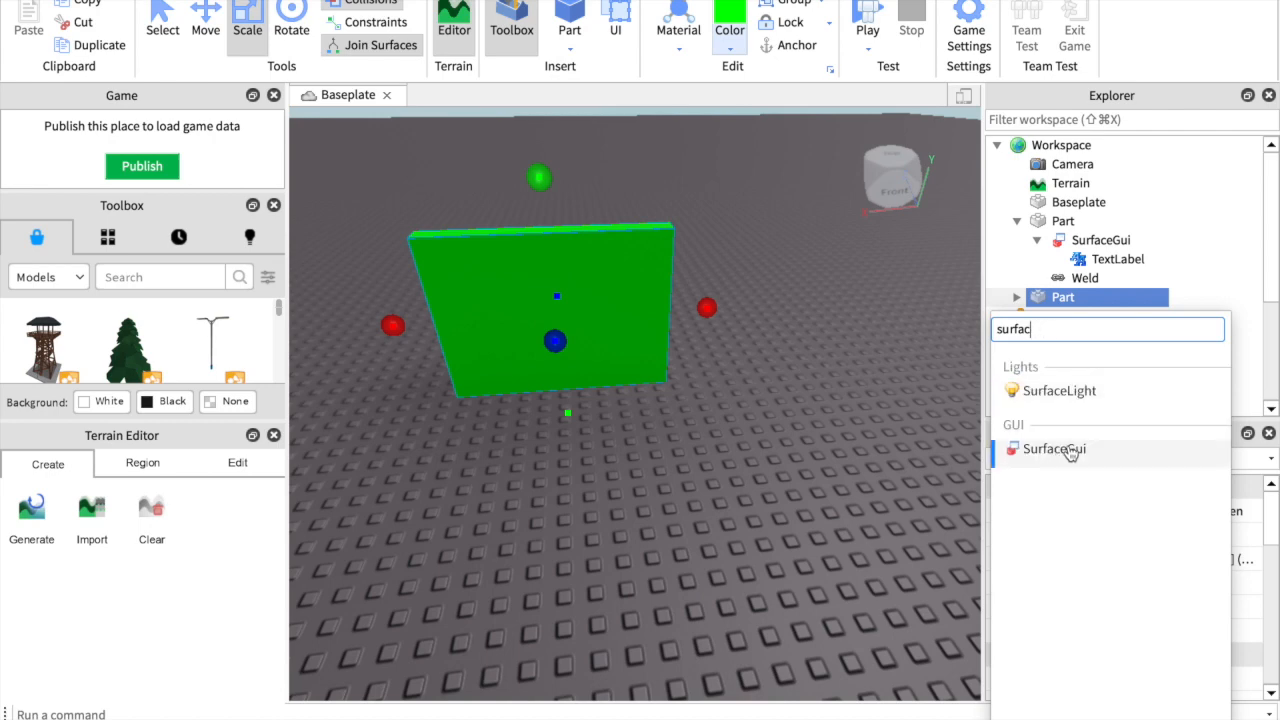
mouse_move(1050, 470)
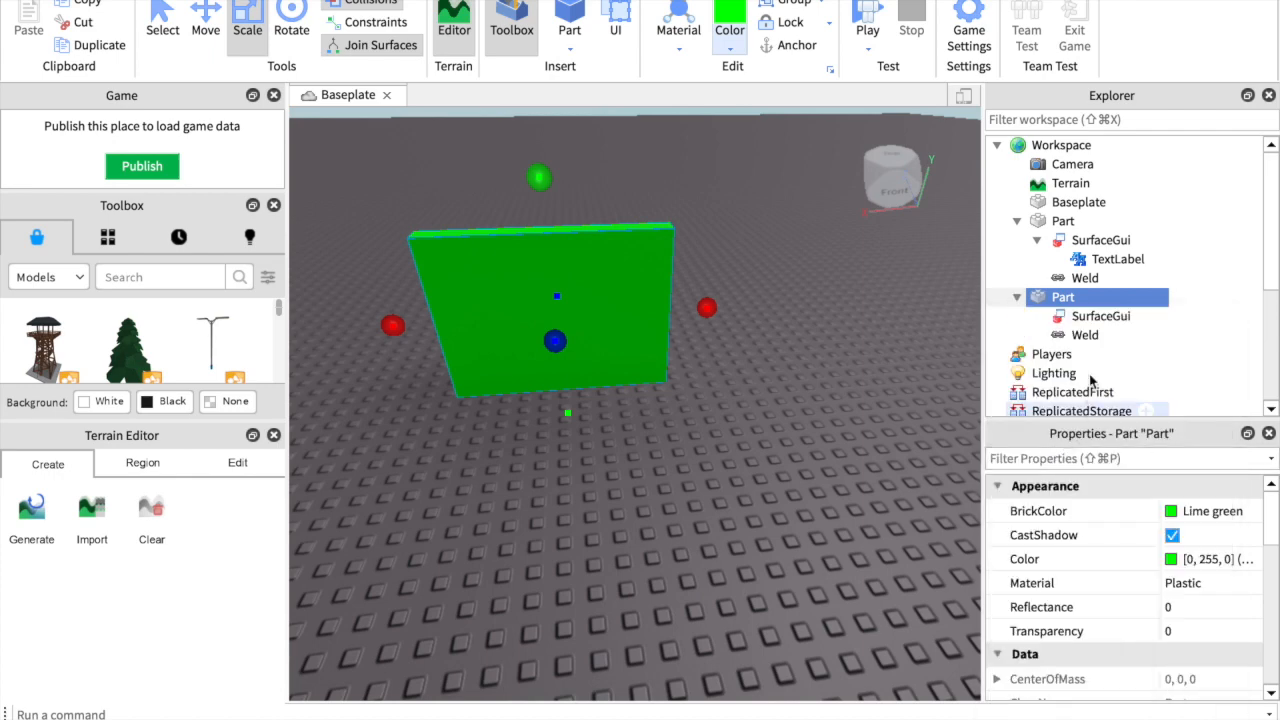
mouse_move(743, 360)
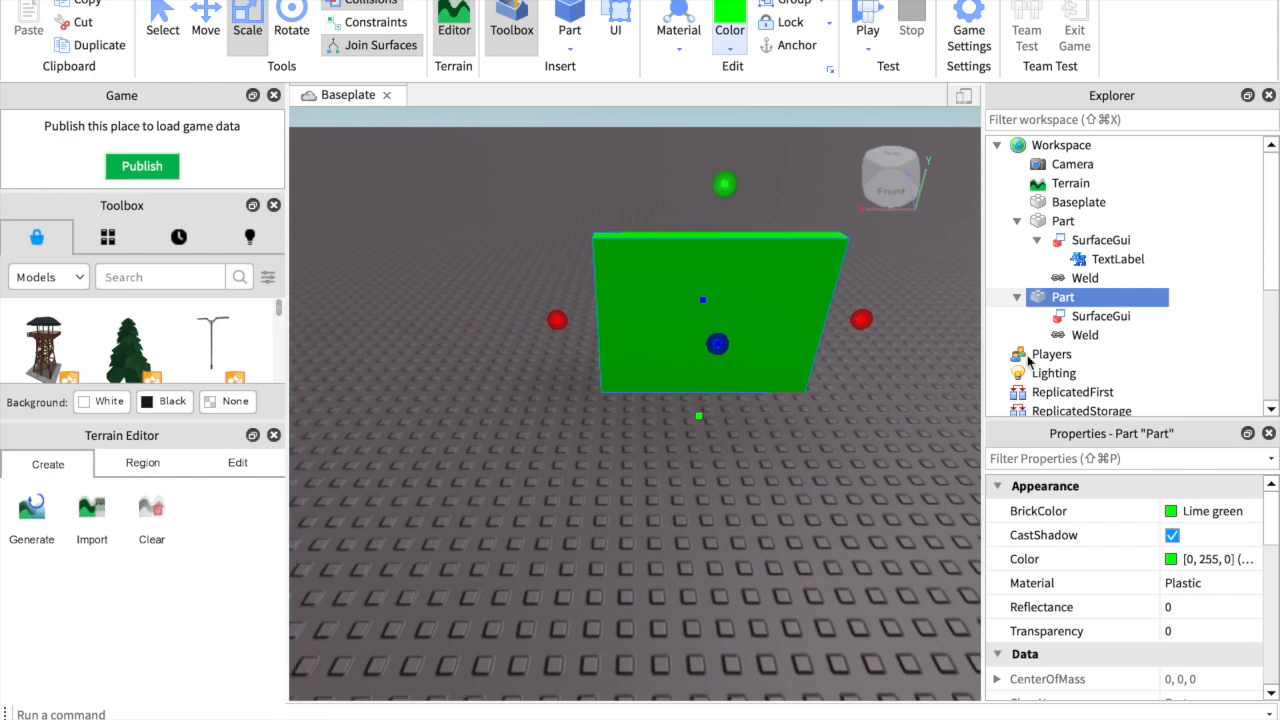
Step: Add a TextLabel under the SurfaceGui and filter Properties for 'size'
click(1100, 316)
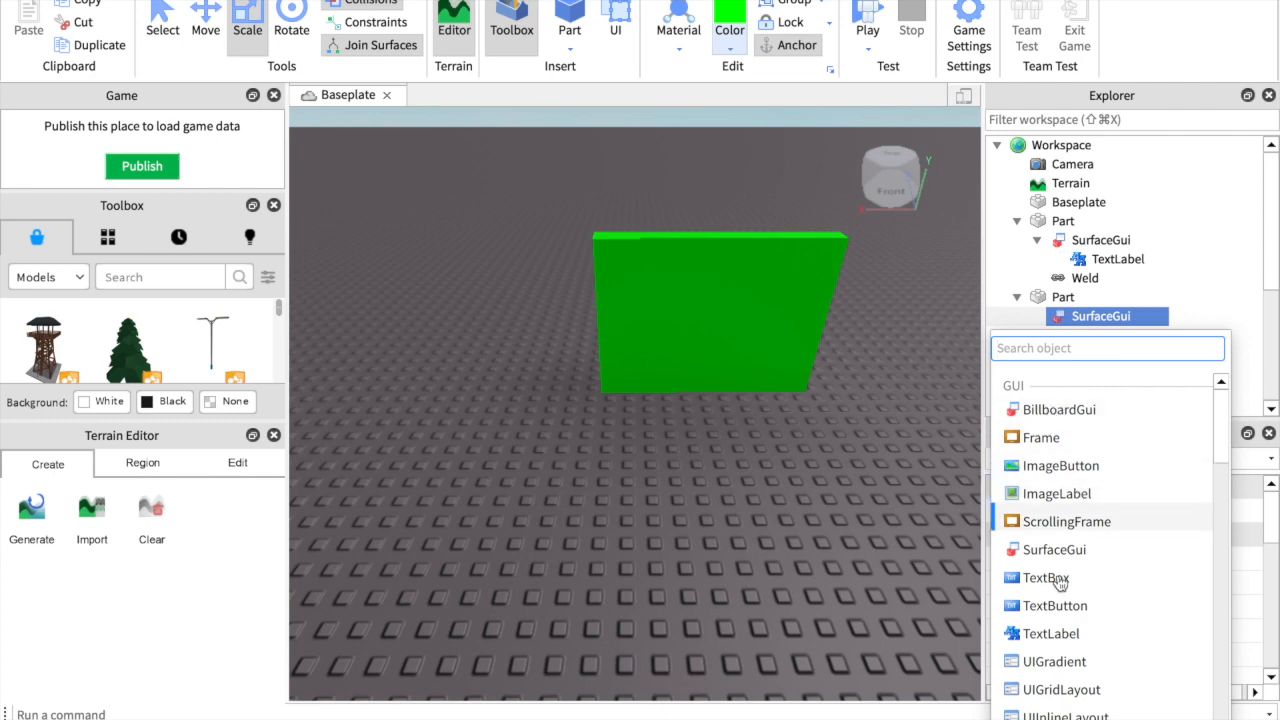
mouse_move(1035, 387)
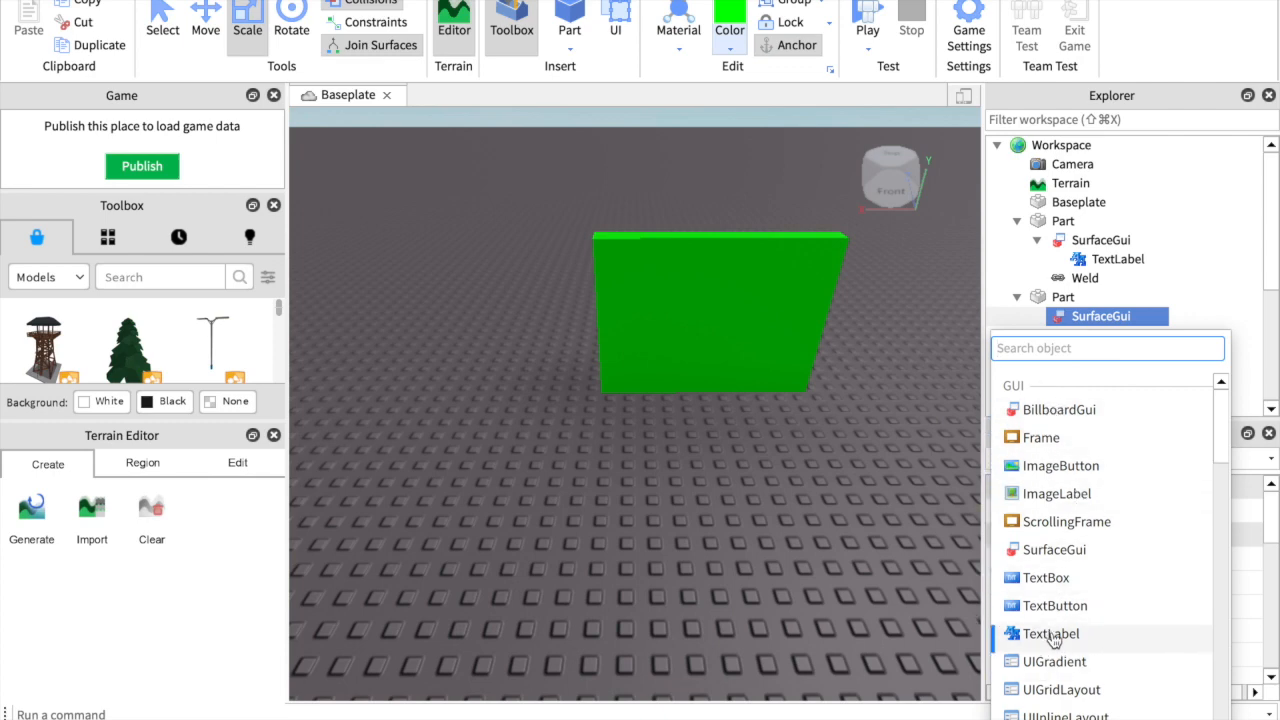
click(1051, 633)
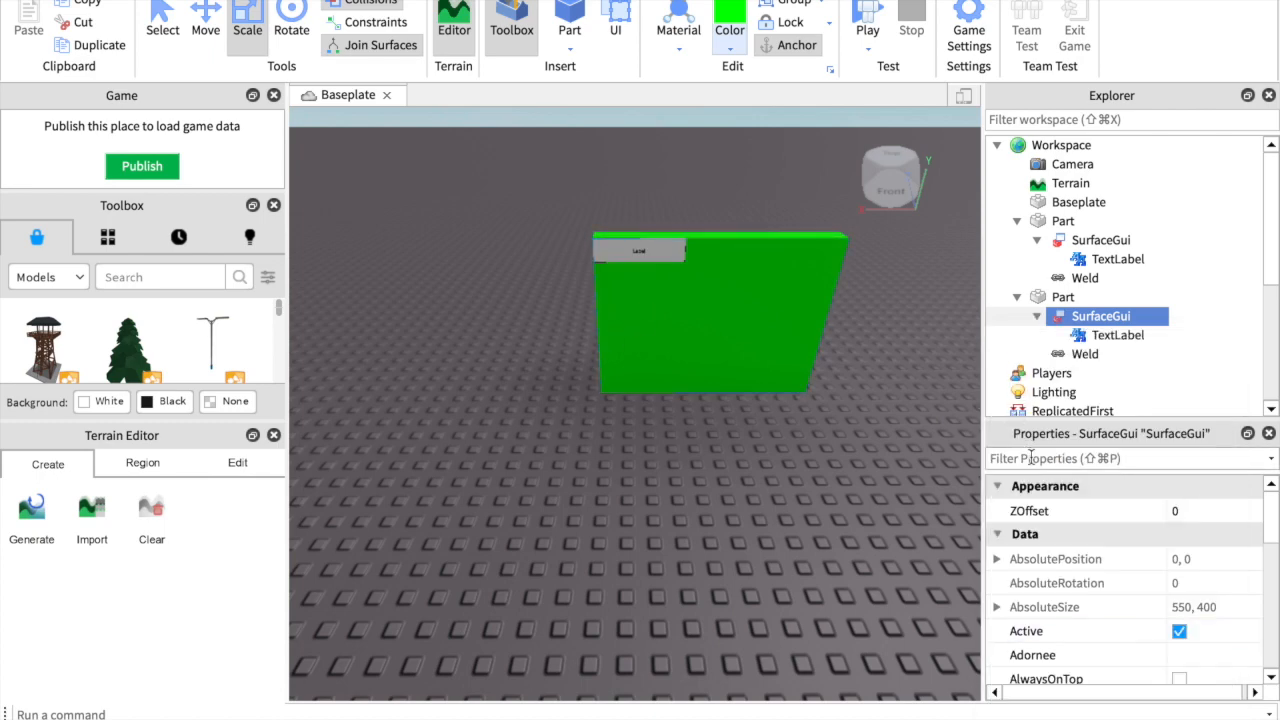
mouse_move(1137, 316)
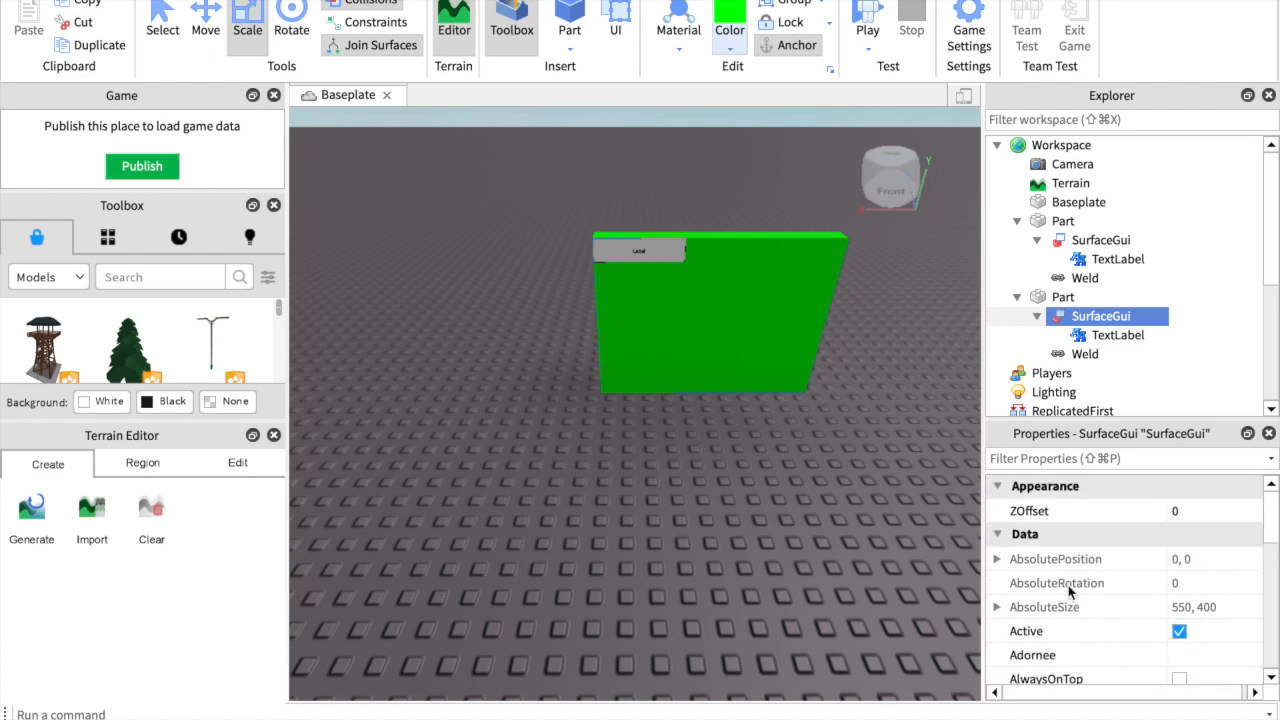
text(s)
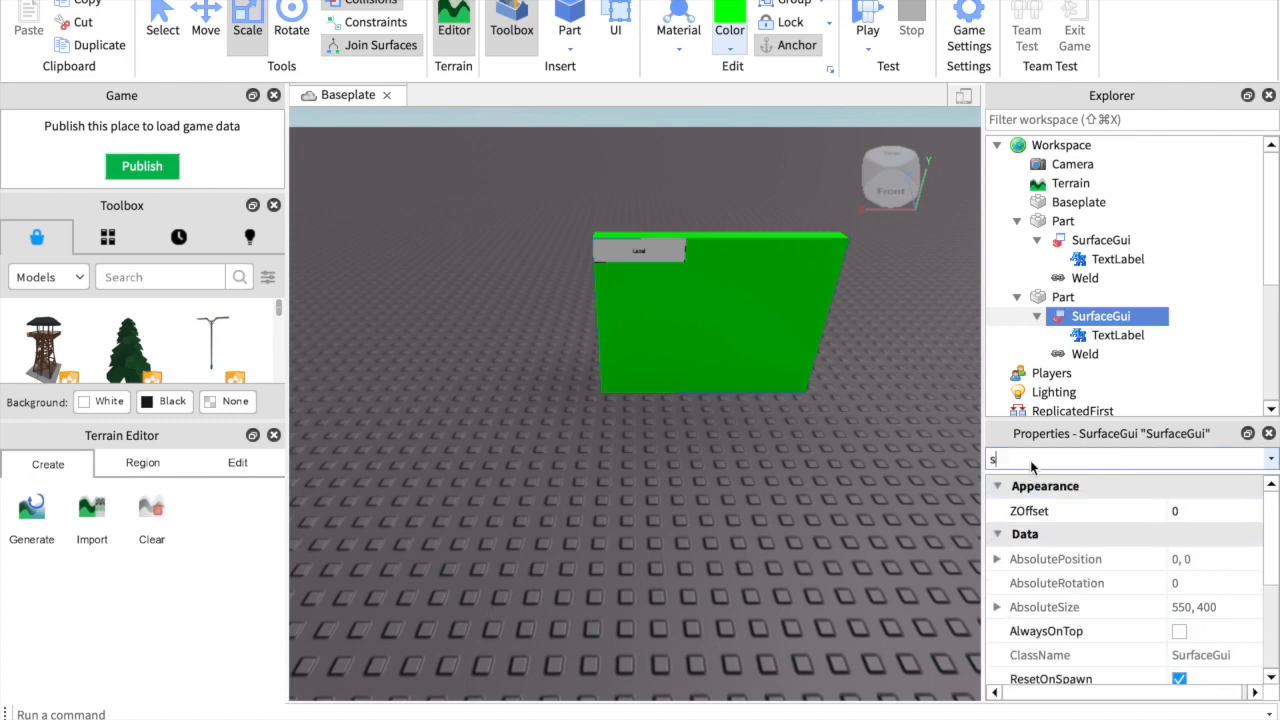
text(ize)
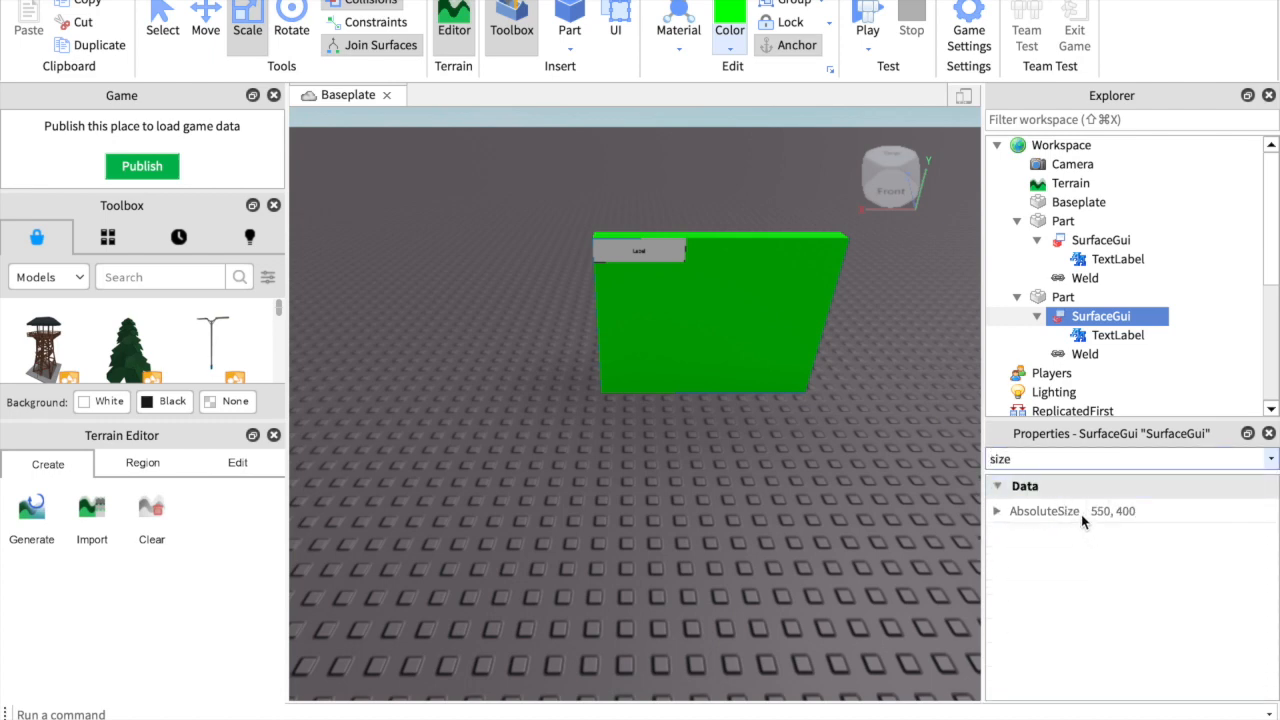
text(siz)
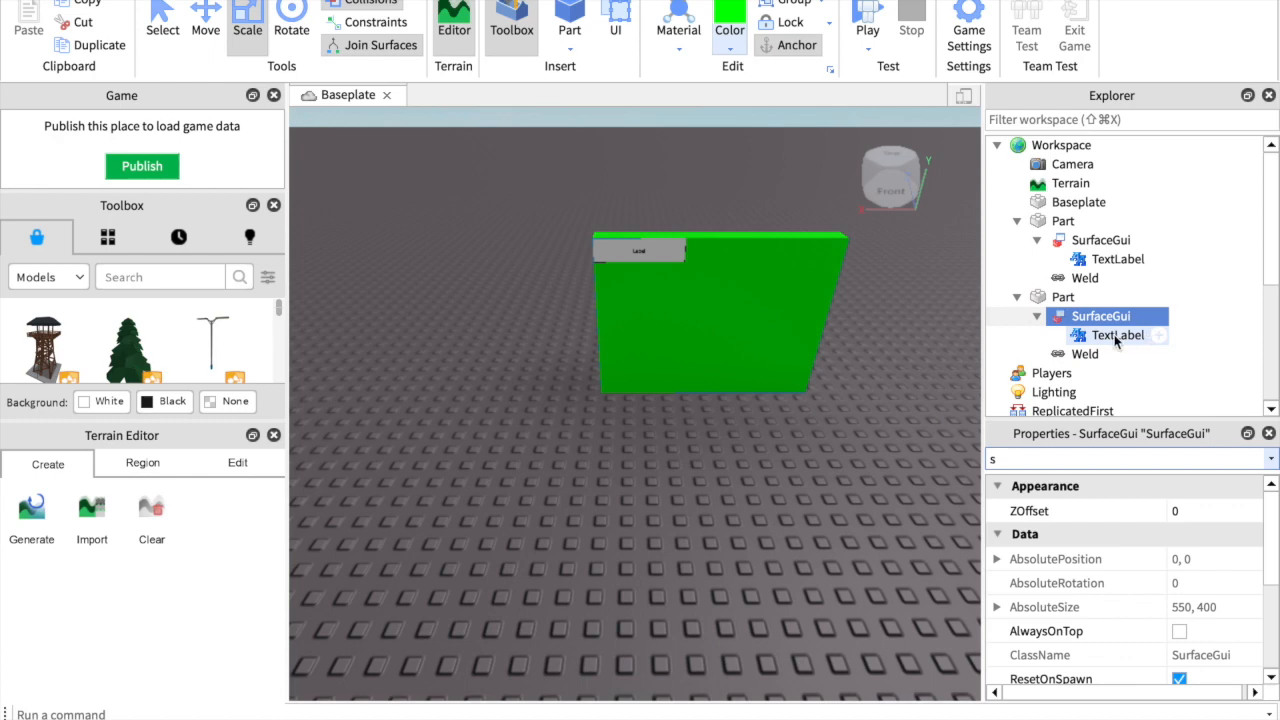
Step: Select the panel's TextLabel and set its TextSize to 100
click(1117, 335)
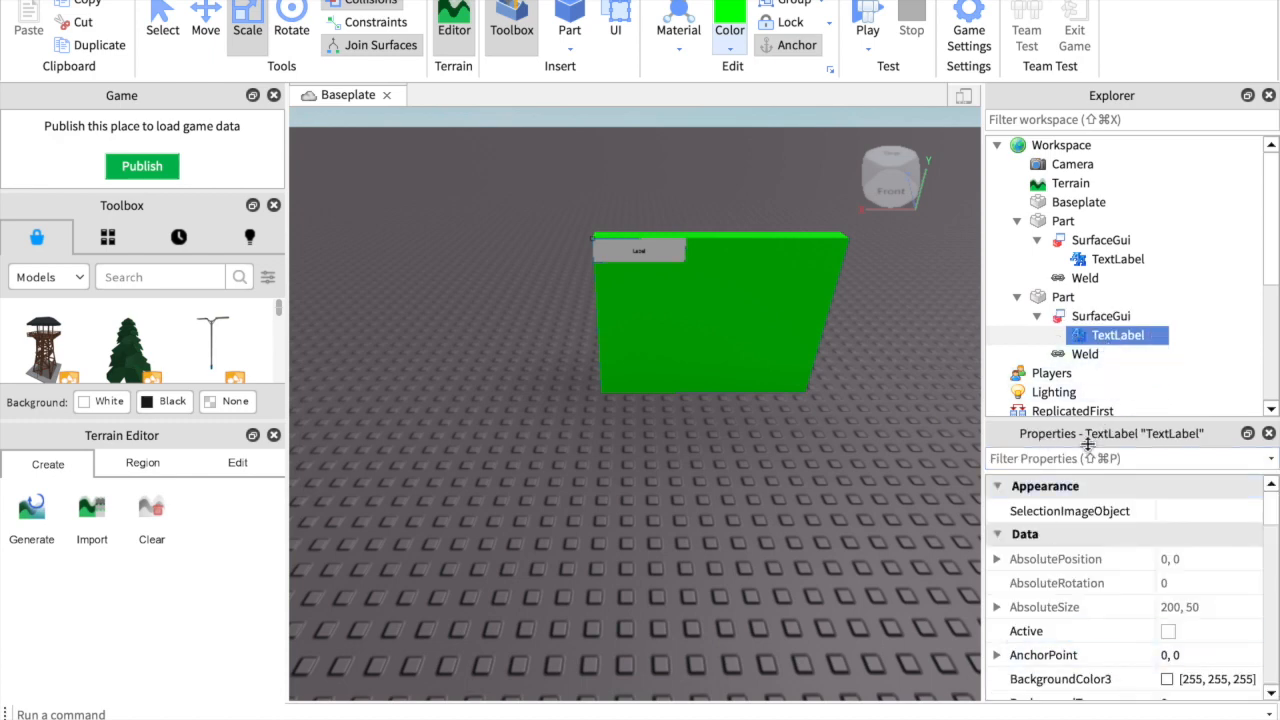
text(size)
text({1, 0},{1, 50})
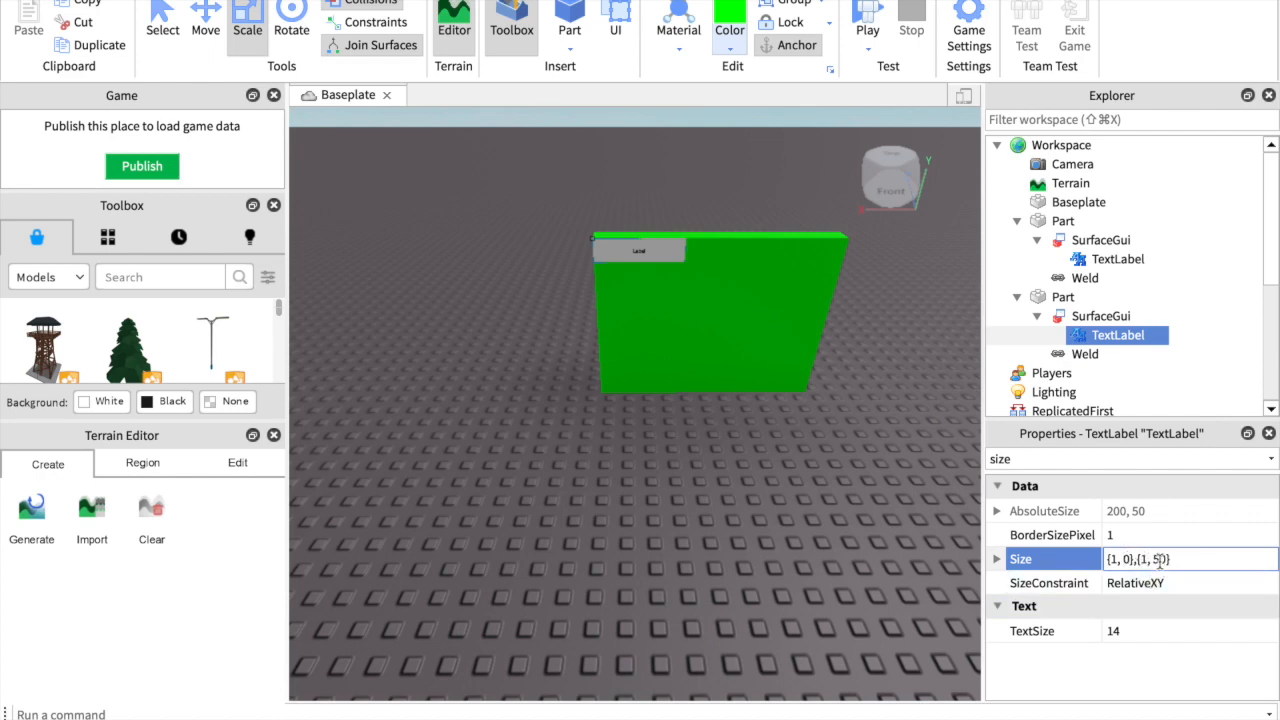
click(1135, 583)
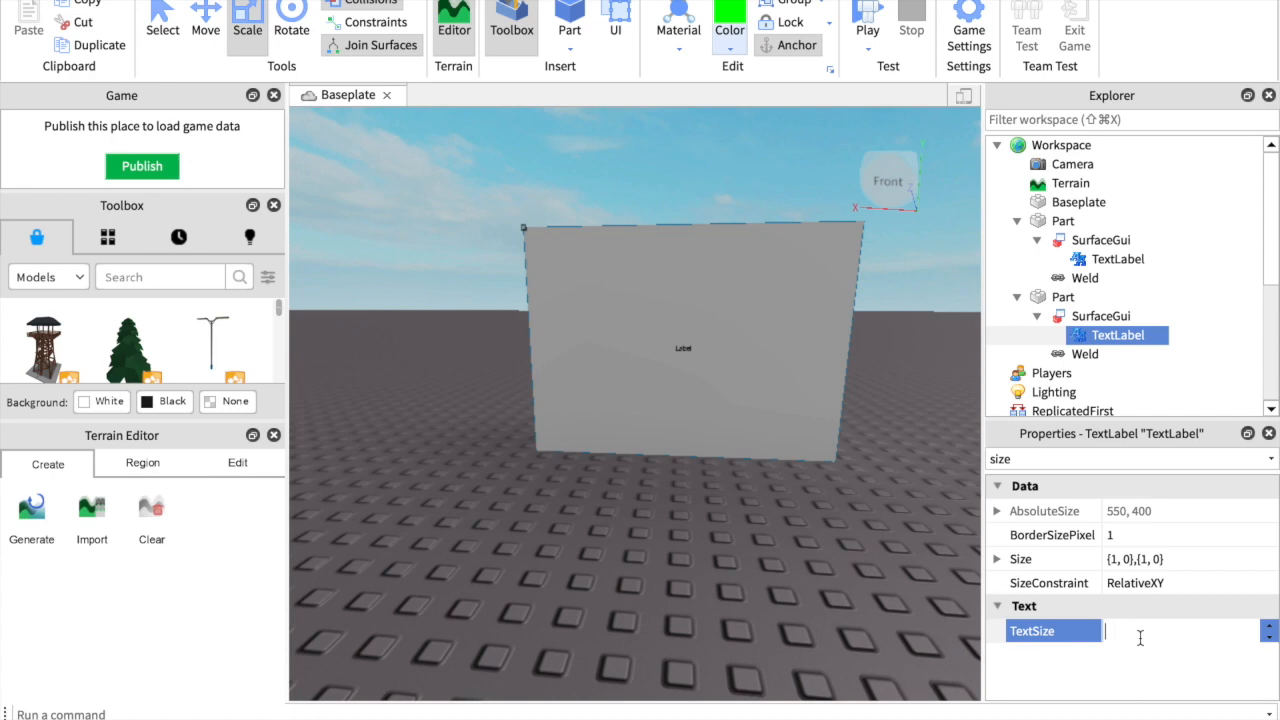
text(100)
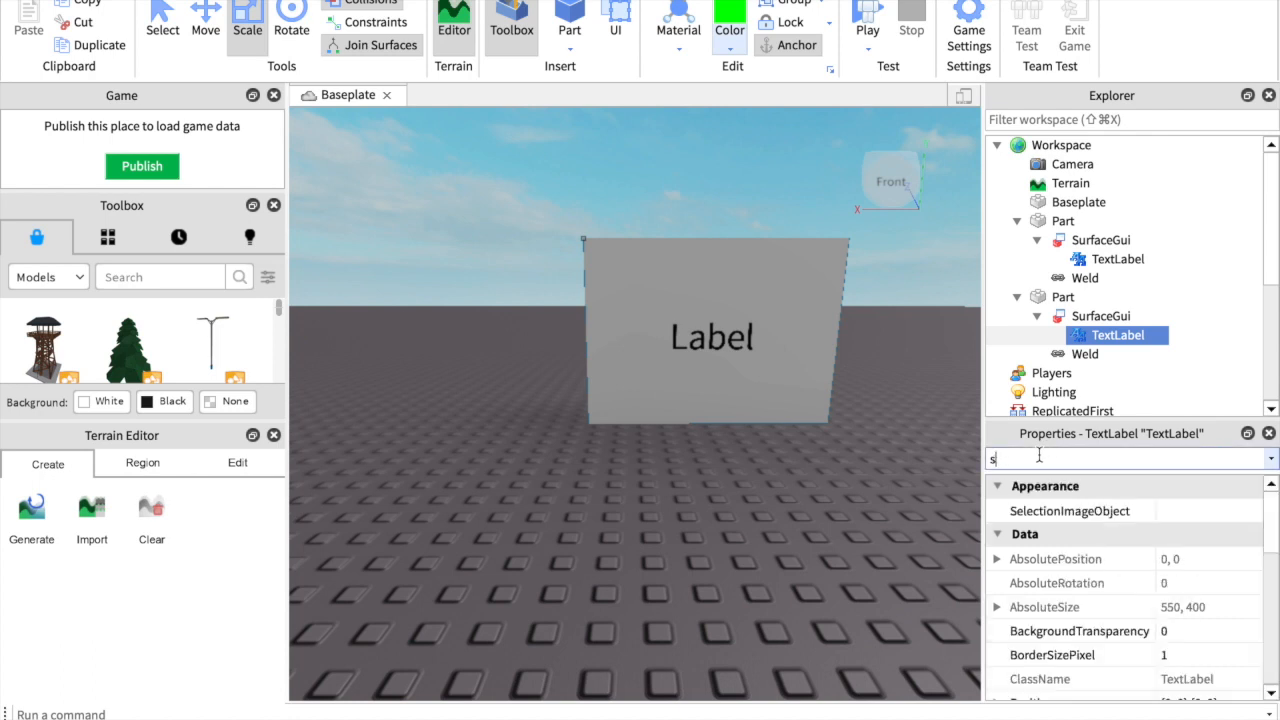
Step: Set the TextLabel's Text property to 'sub2twintchy', then deselect to view it
text(text)
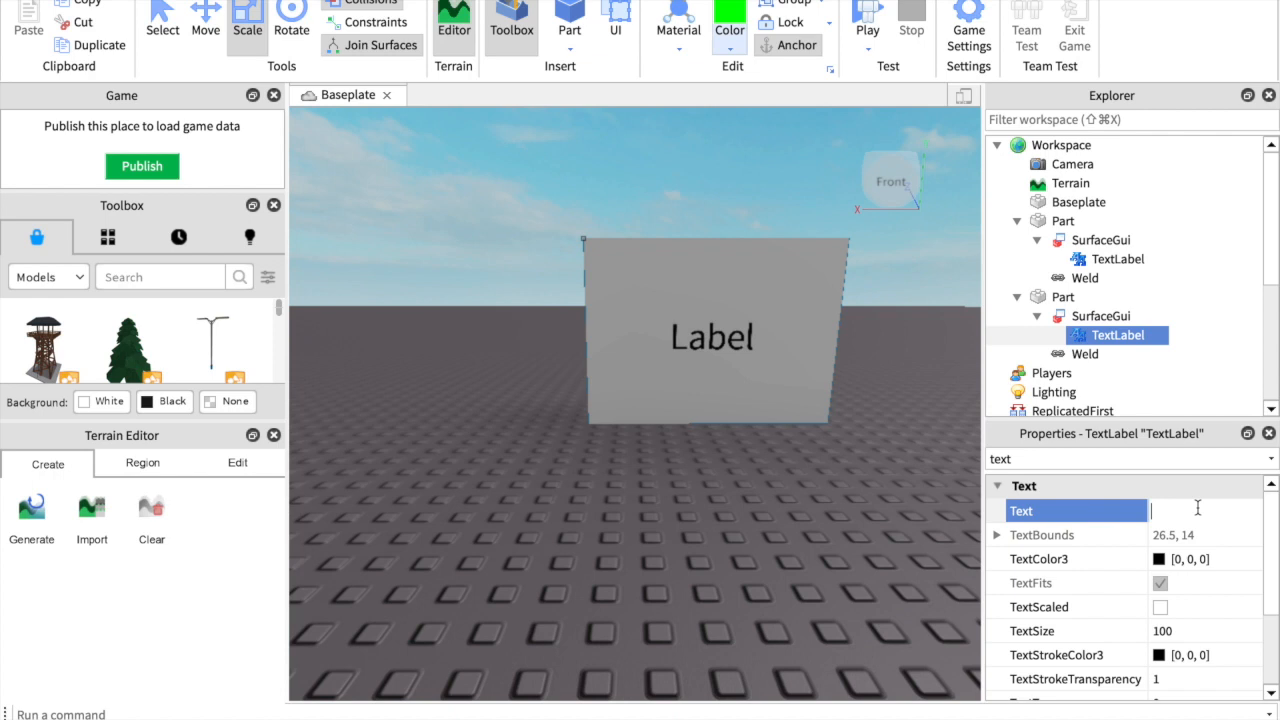
mouse_move(1180, 555)
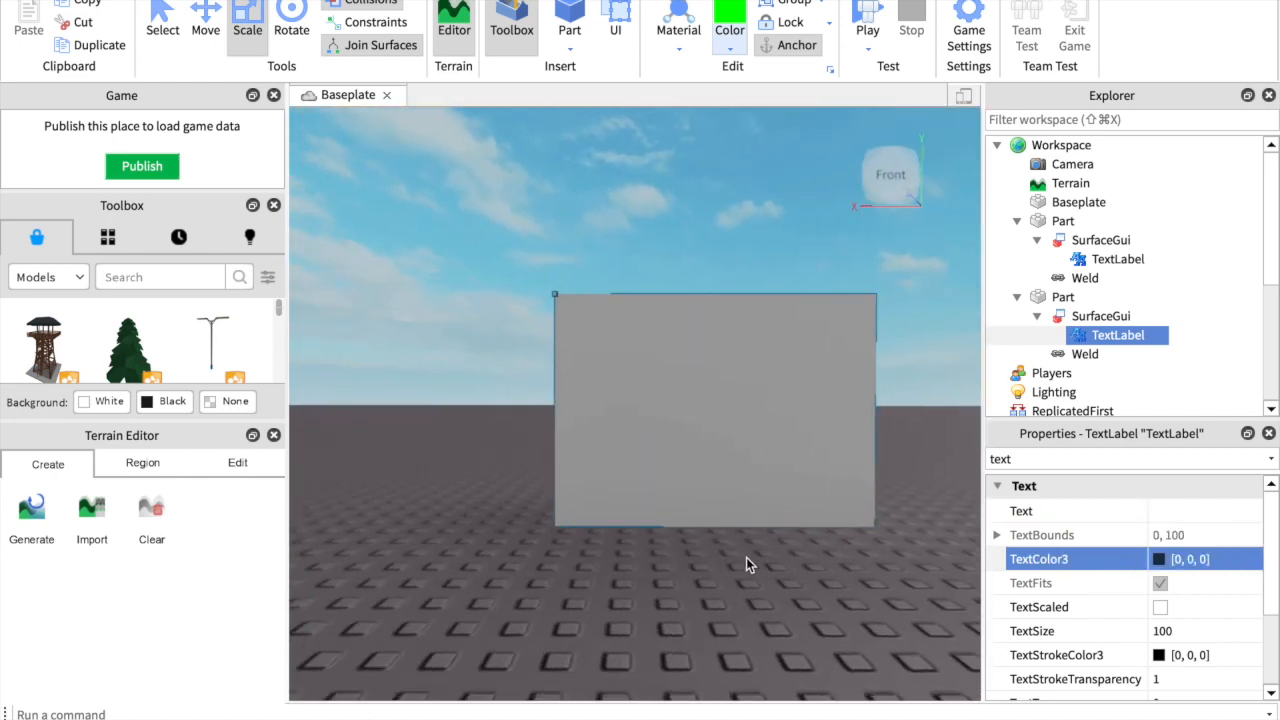
click(1200, 510)
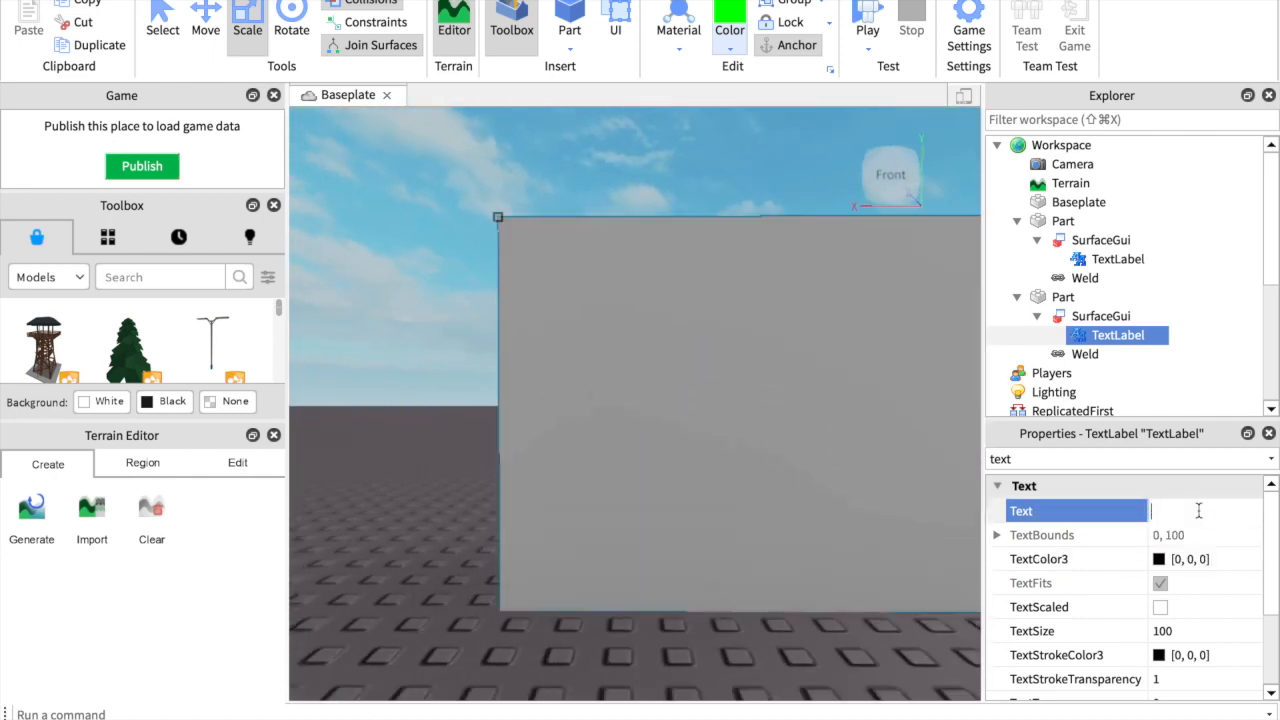
text(sub)
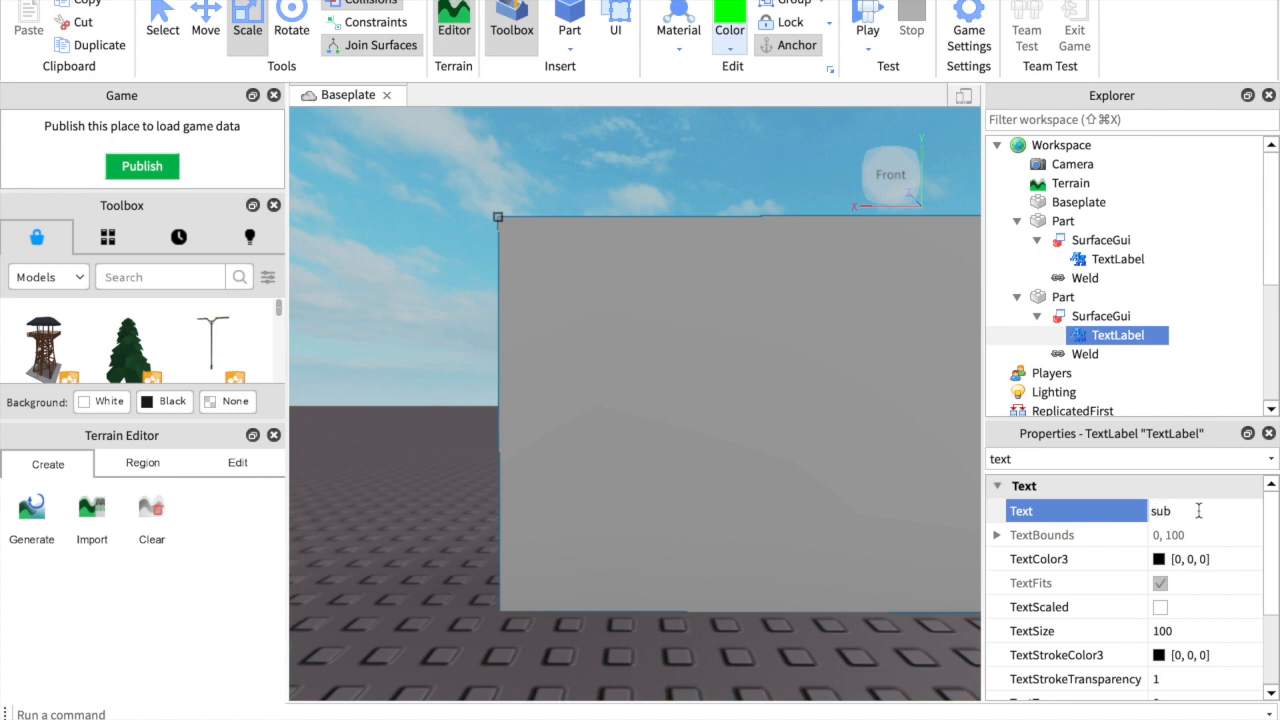
text(2twintchy)
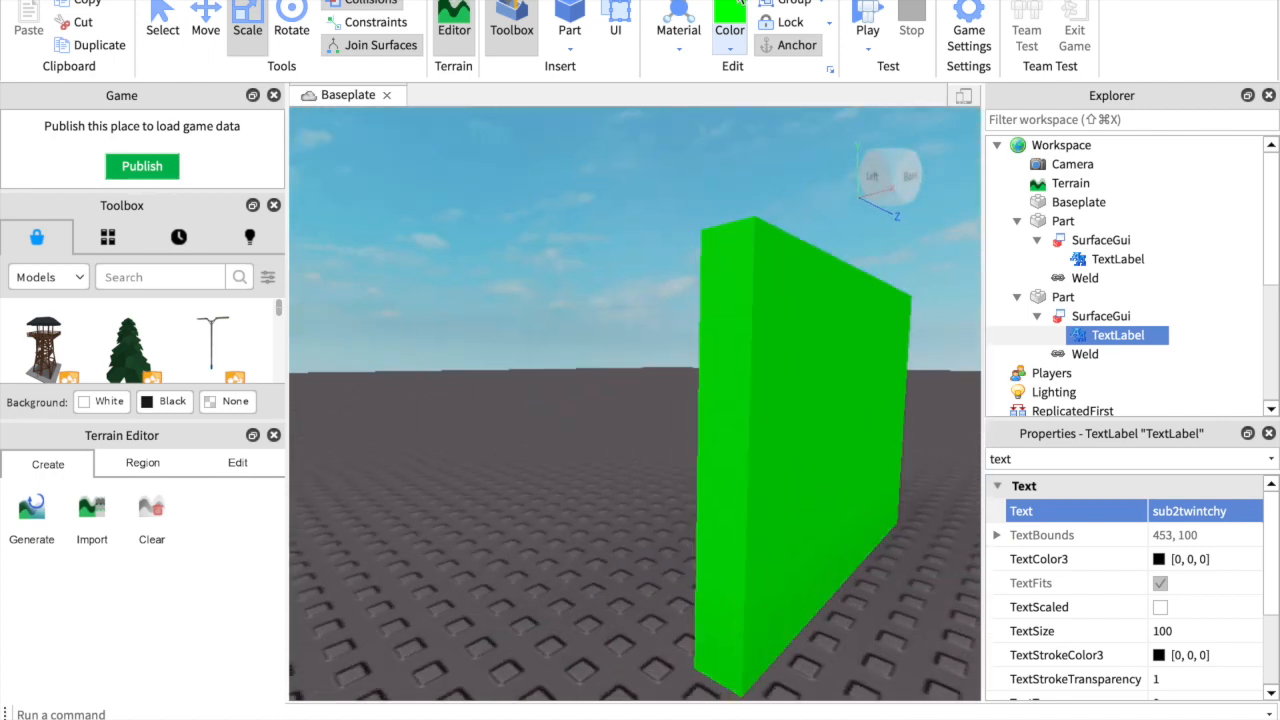
click(730, 29)
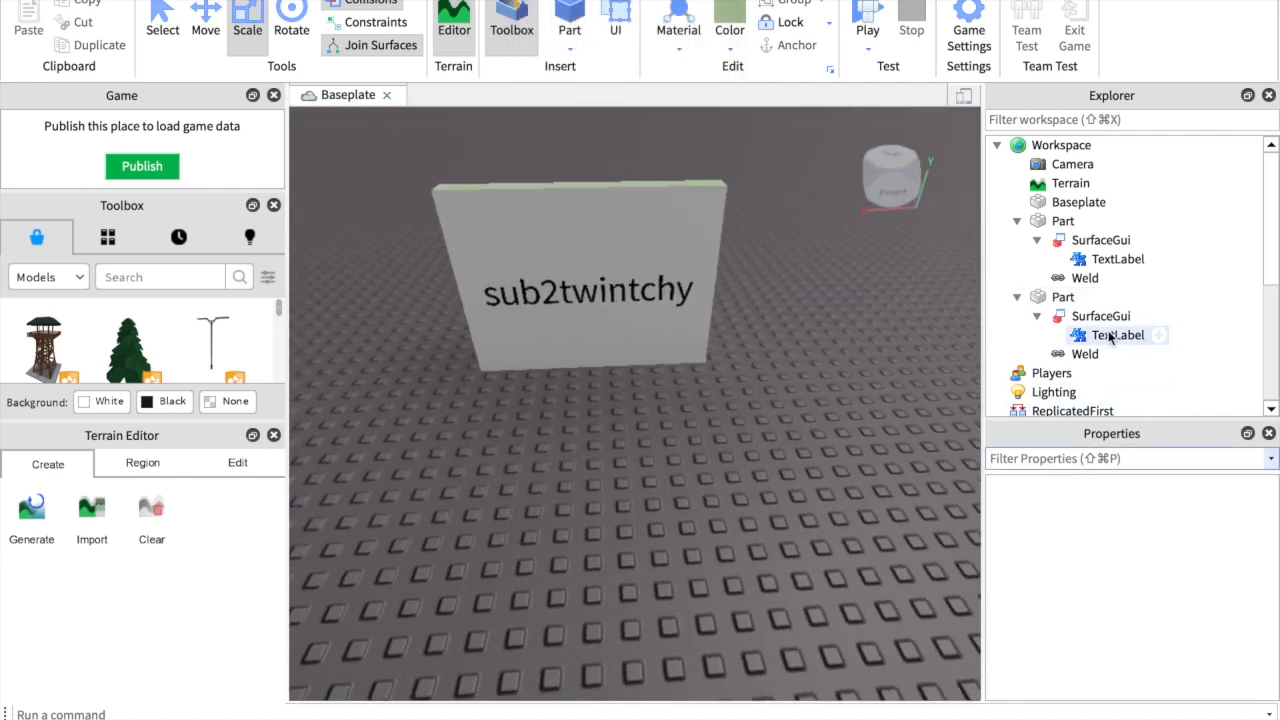
Step: Set the label's Font to Highway after trying SourceSansItalic and SourceSansSemibold
click(1117, 335)
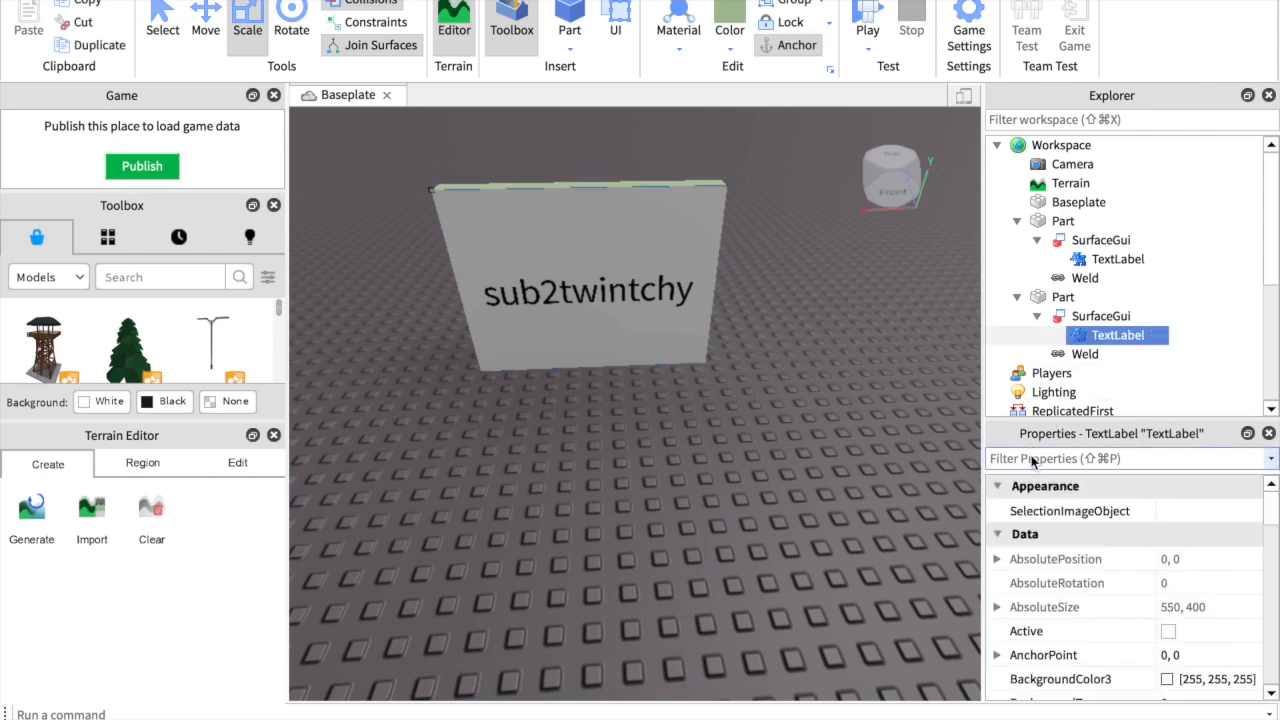
text(fot)
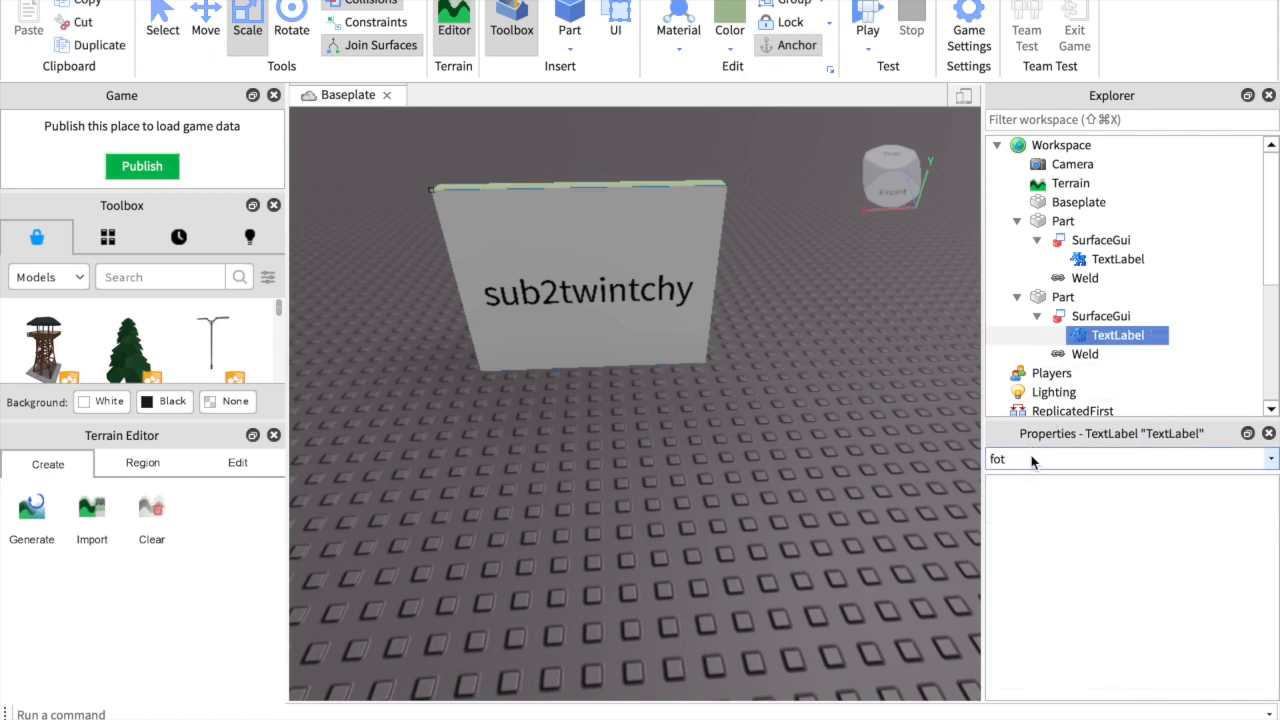
text(font)
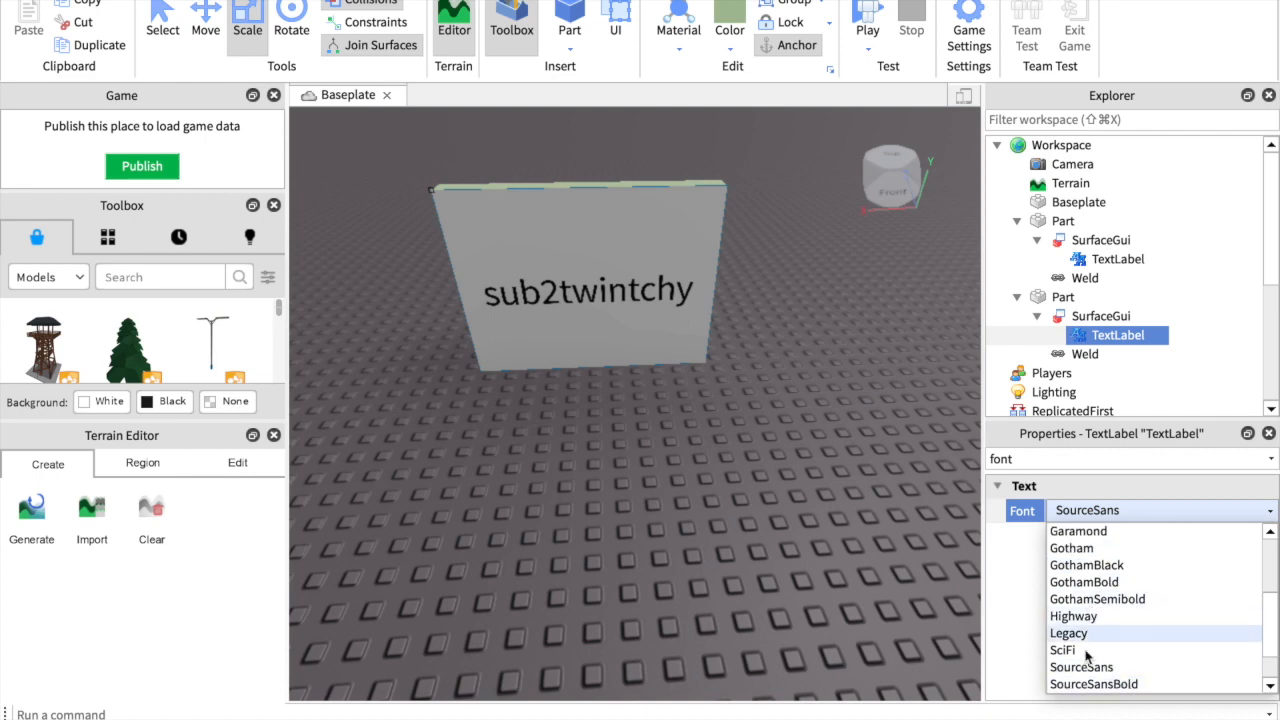
scroll(down, 3)
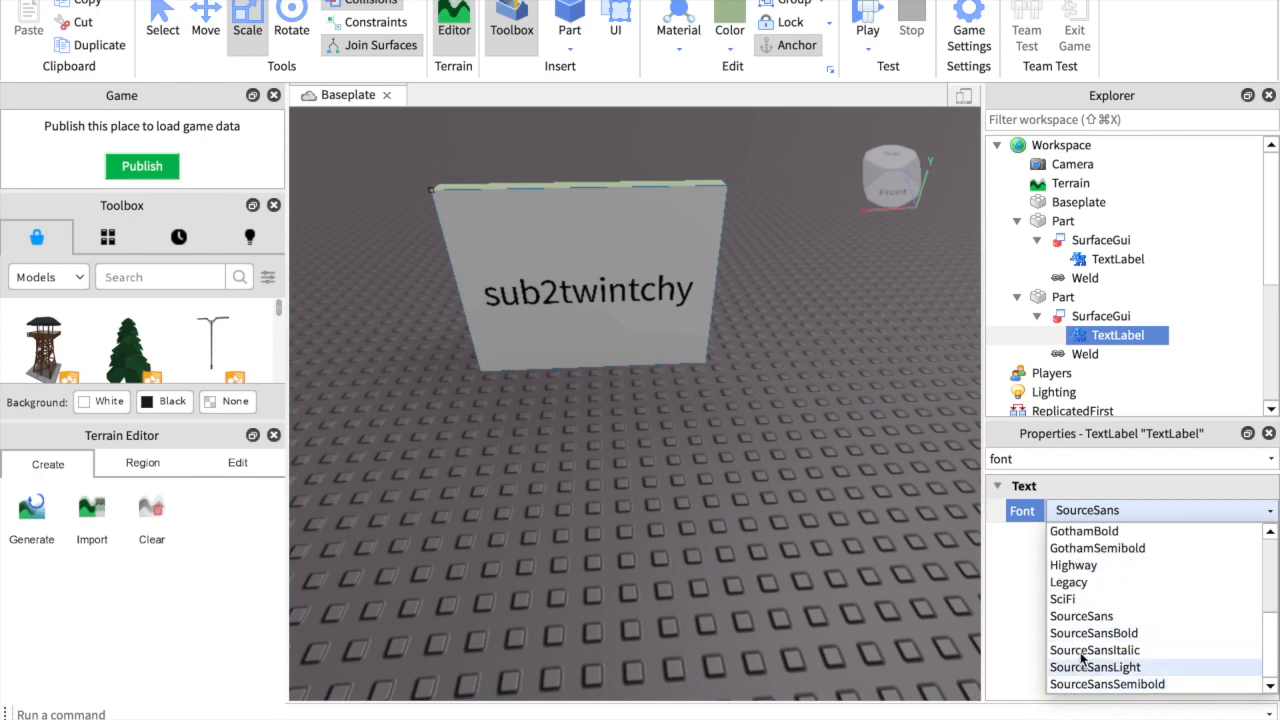
click(1093, 650)
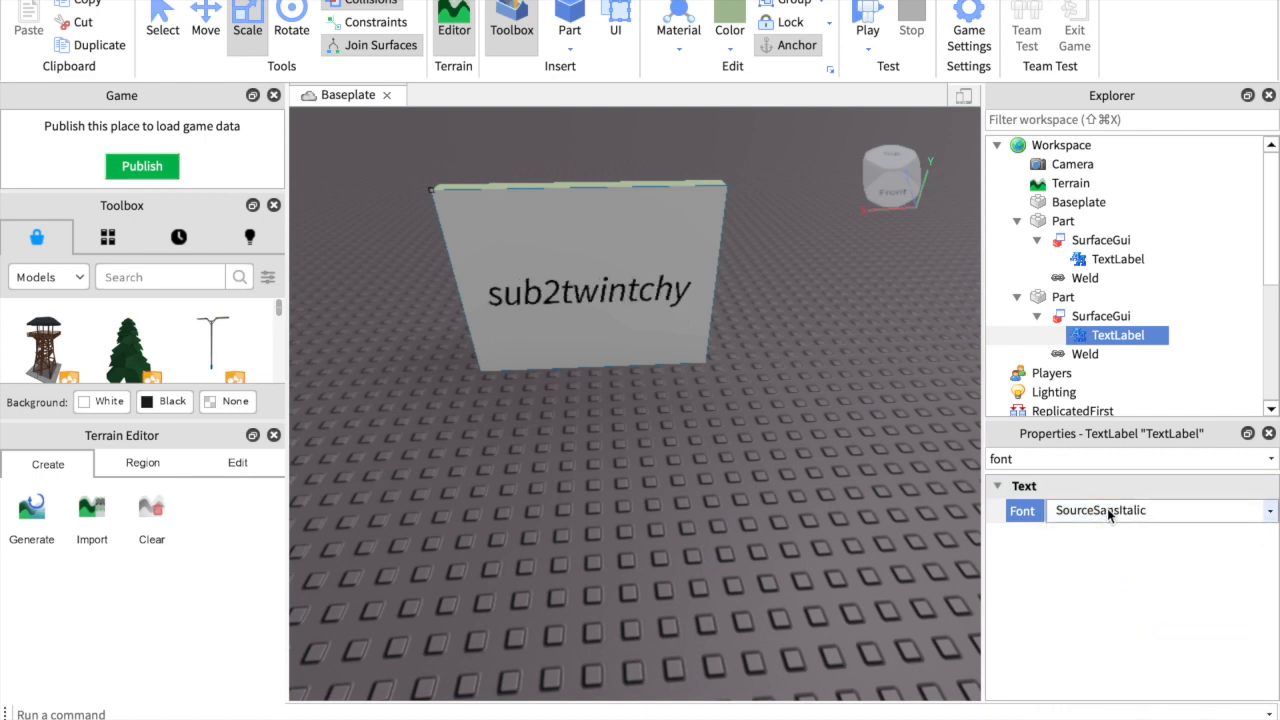
click(1160, 510)
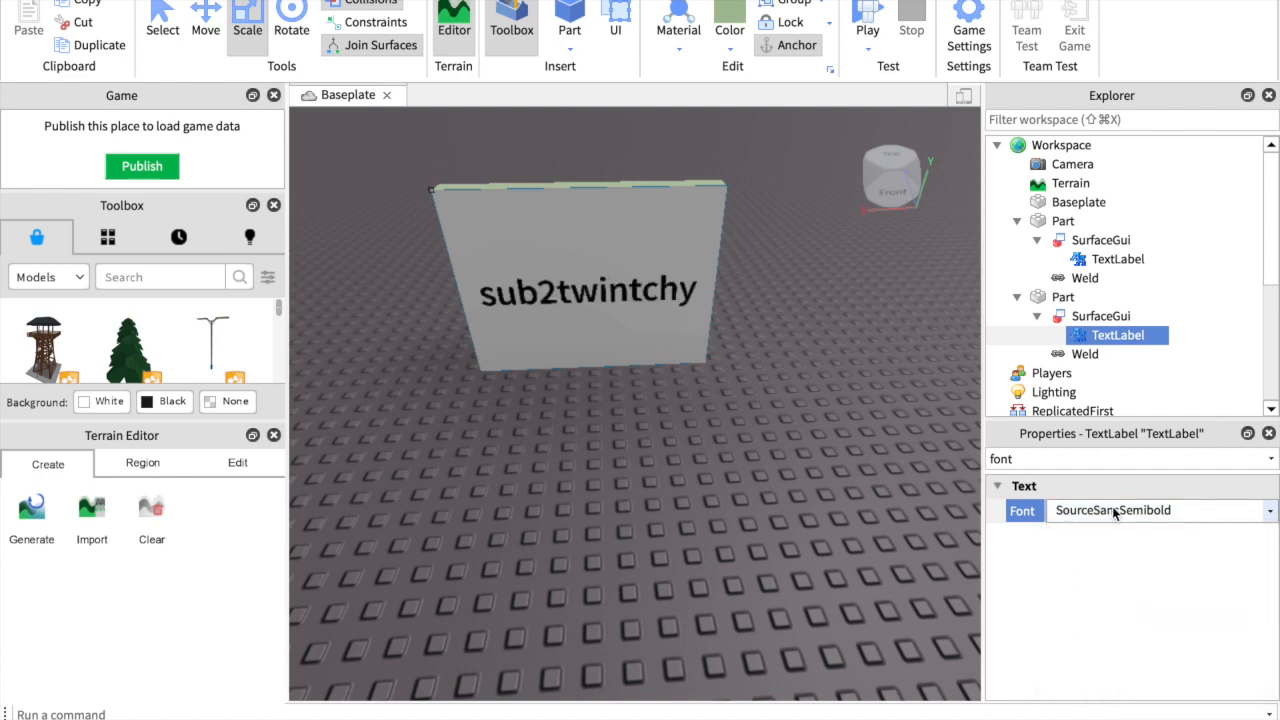
click(1160, 510)
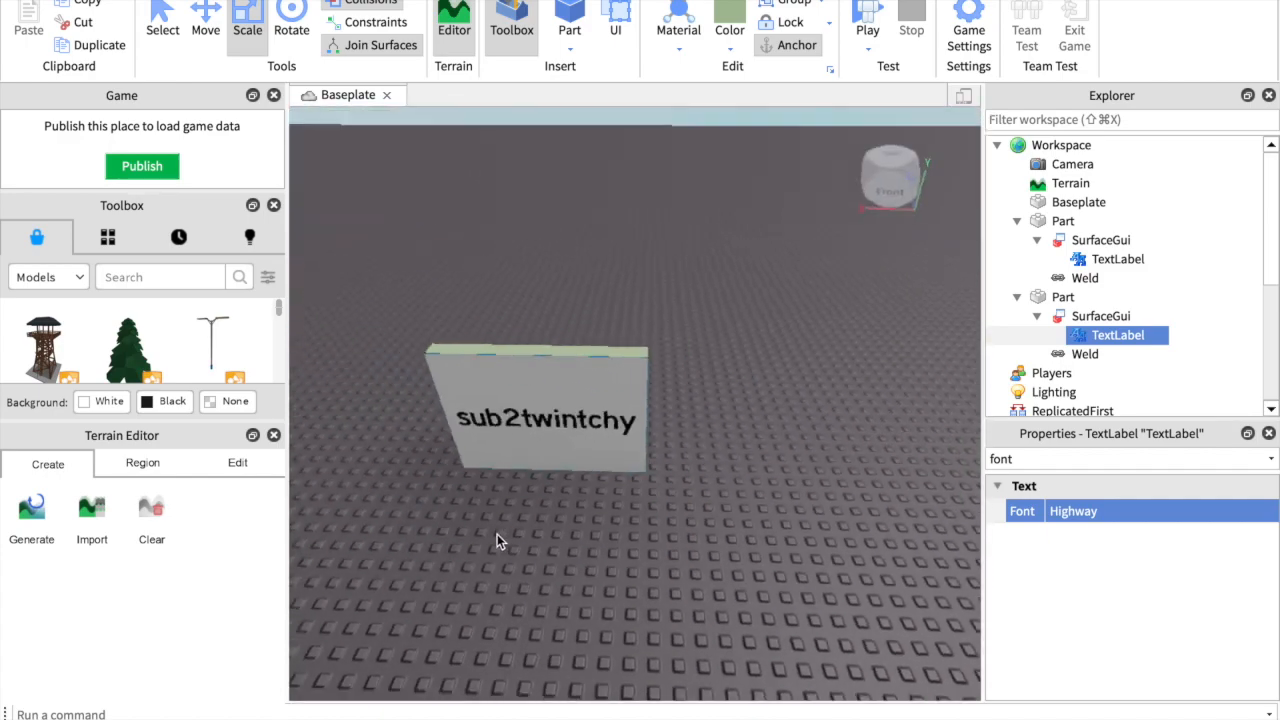
Step: Search the Toolbox Models for 'sign' and insert the Sign model
text(s)
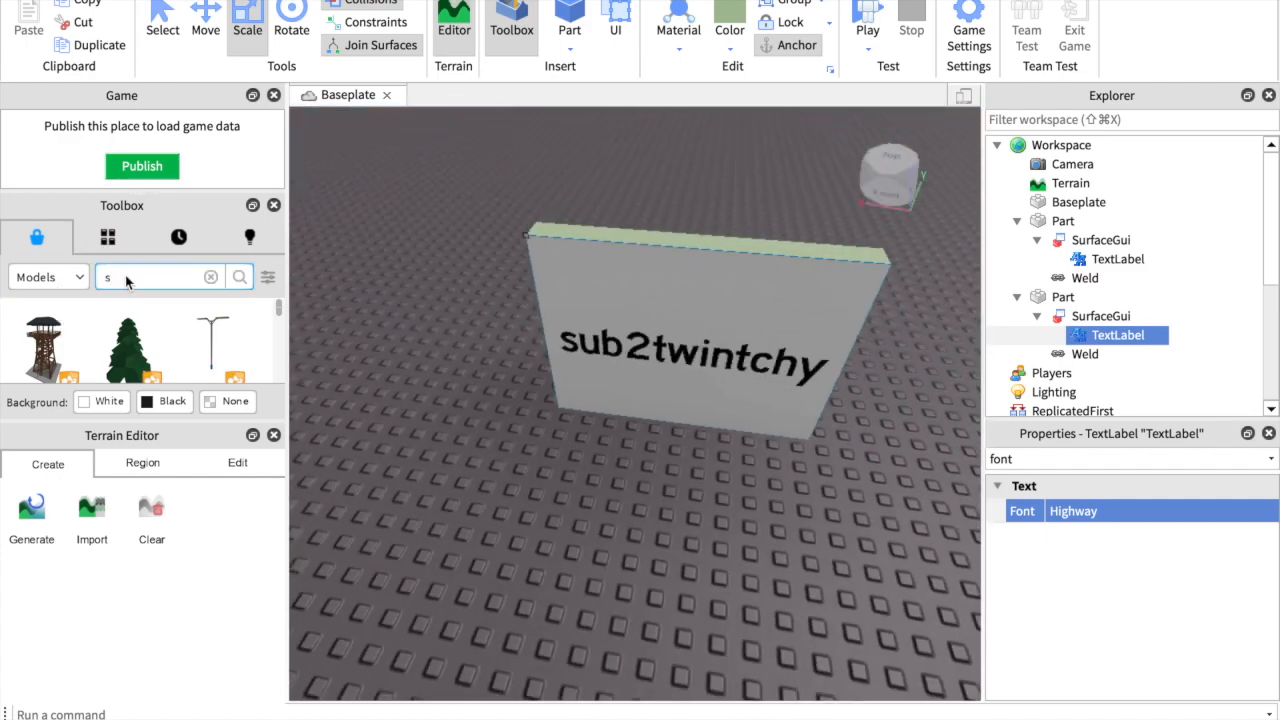
text(ign)
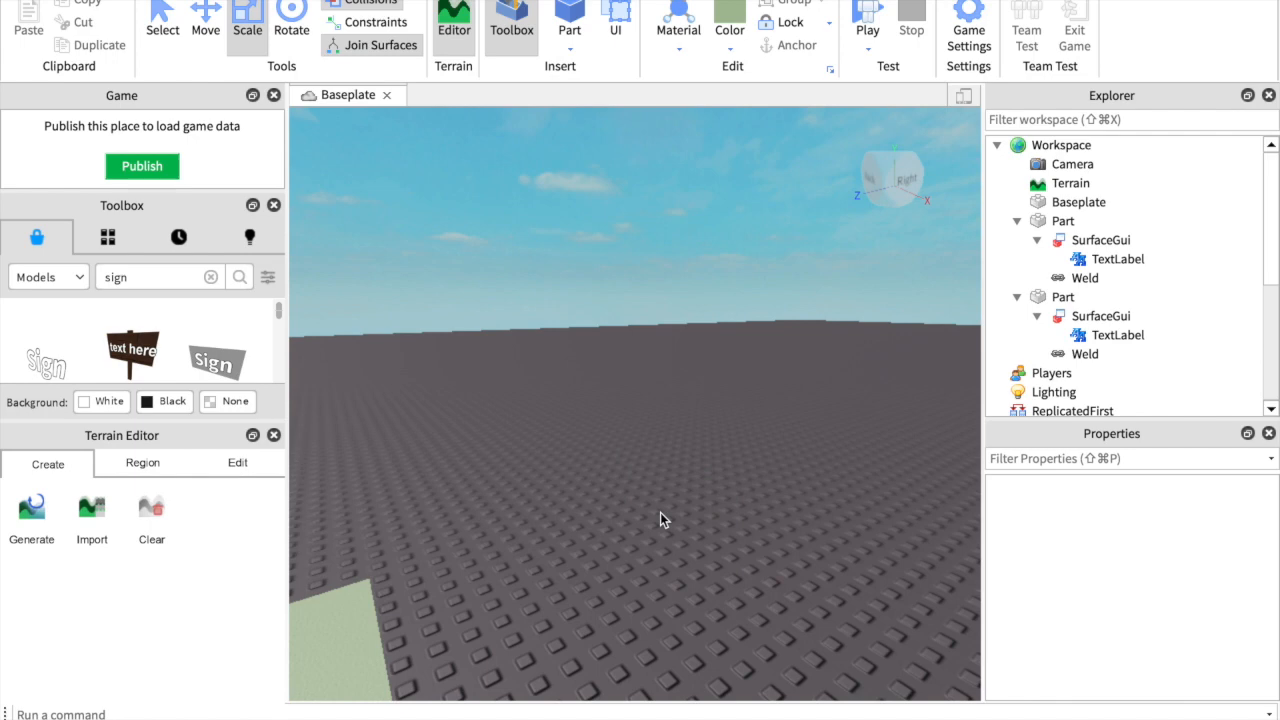
click(216, 360)
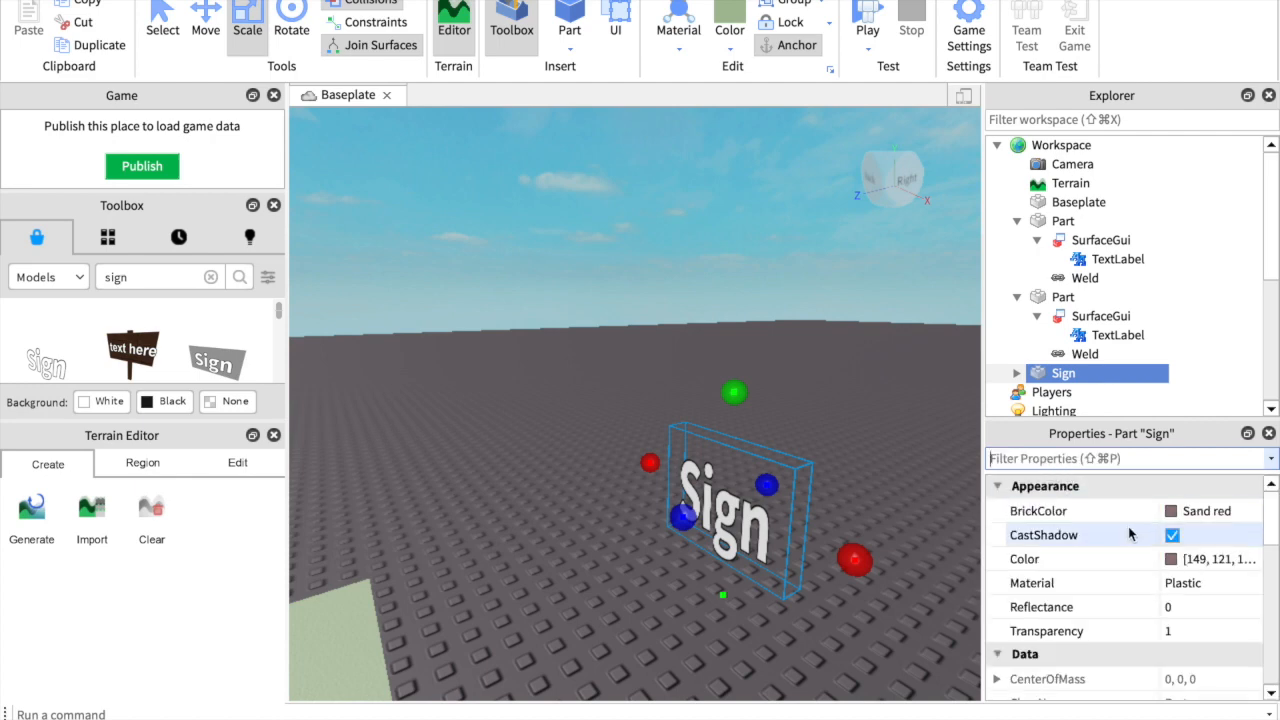
mouse_move(670, 585)
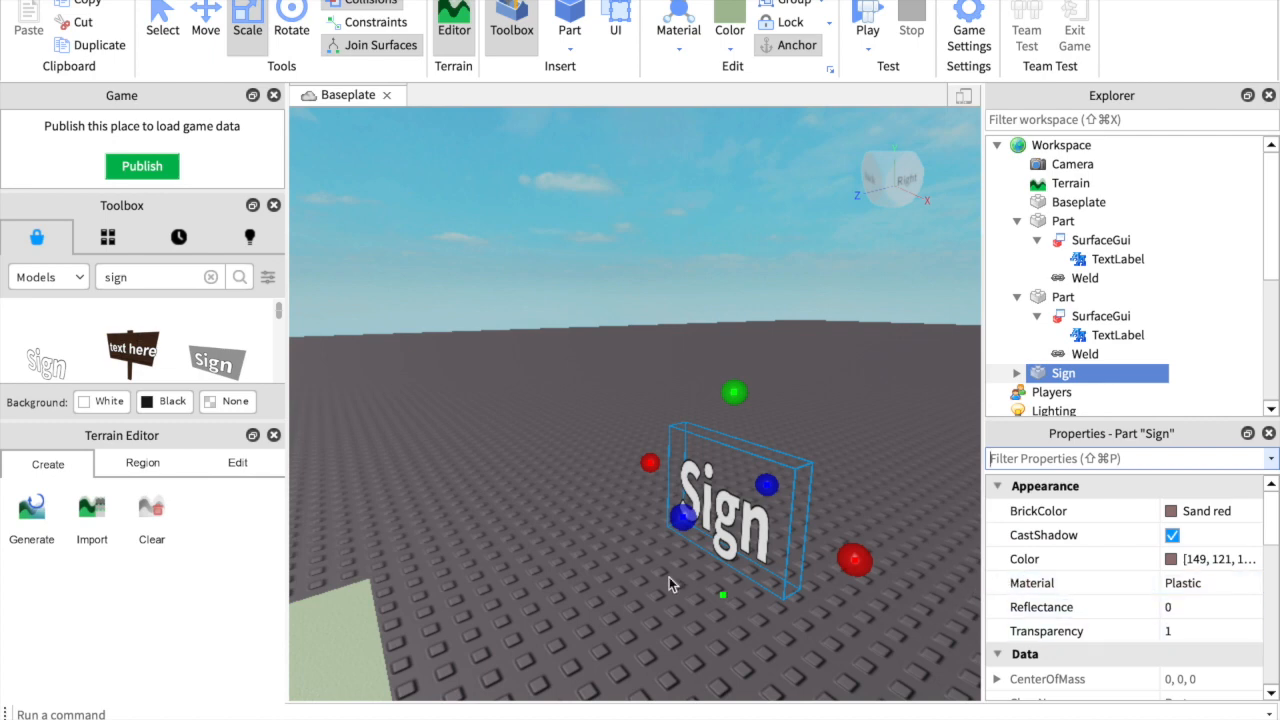